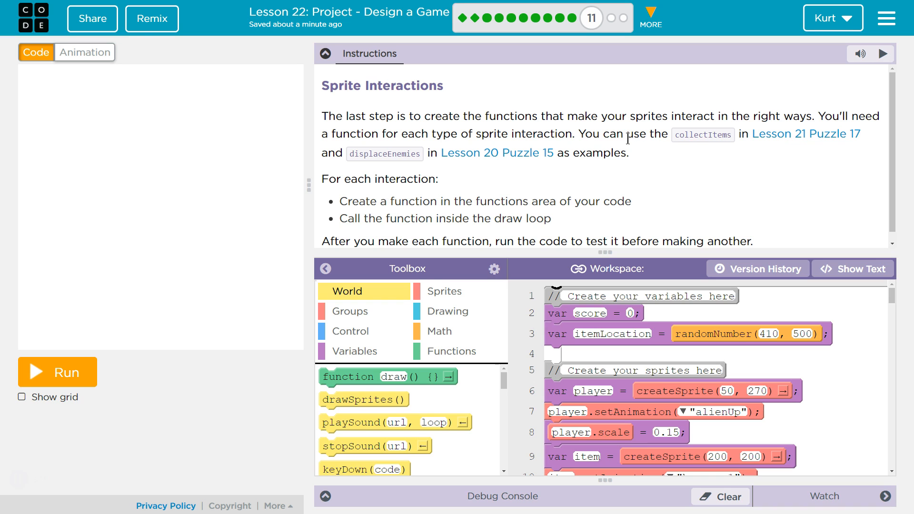
mouse_move(102, 333)
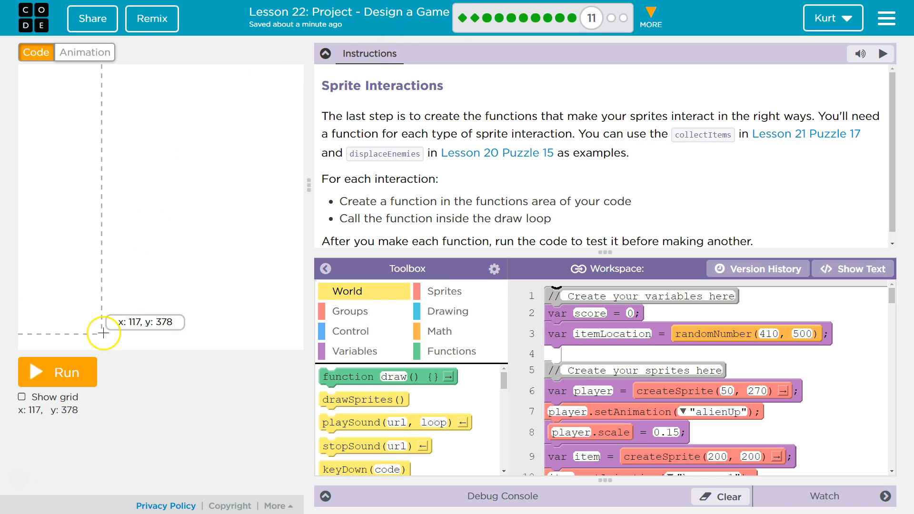
Test-run the game once, stop it, and collapse the lesson instructions panel.
click(57, 373)
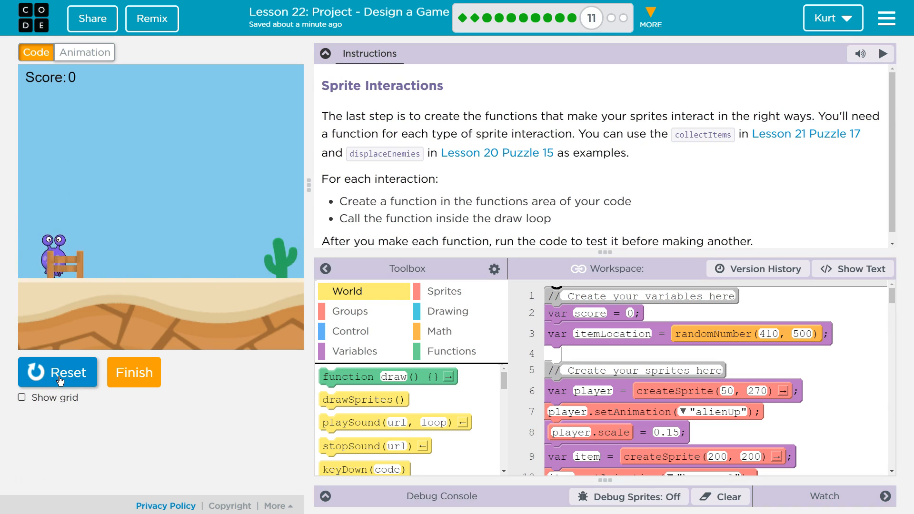
click(57, 373)
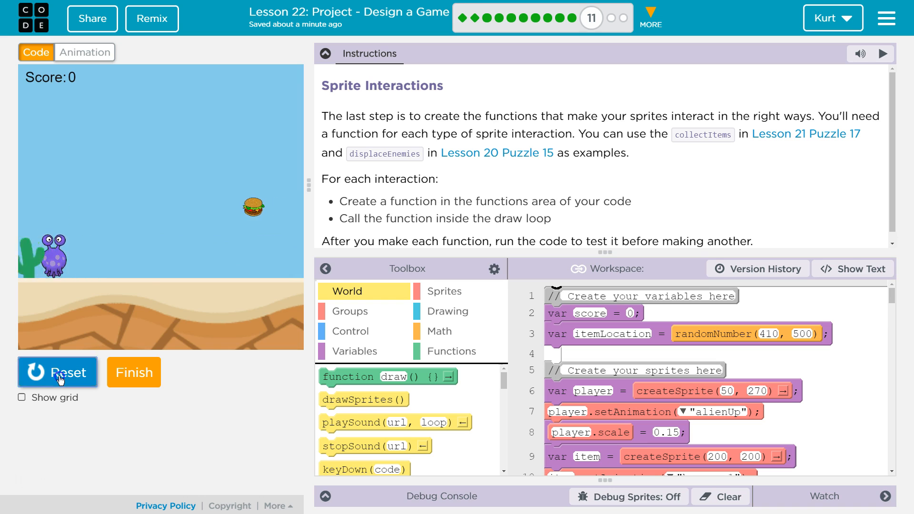
click(57, 373)
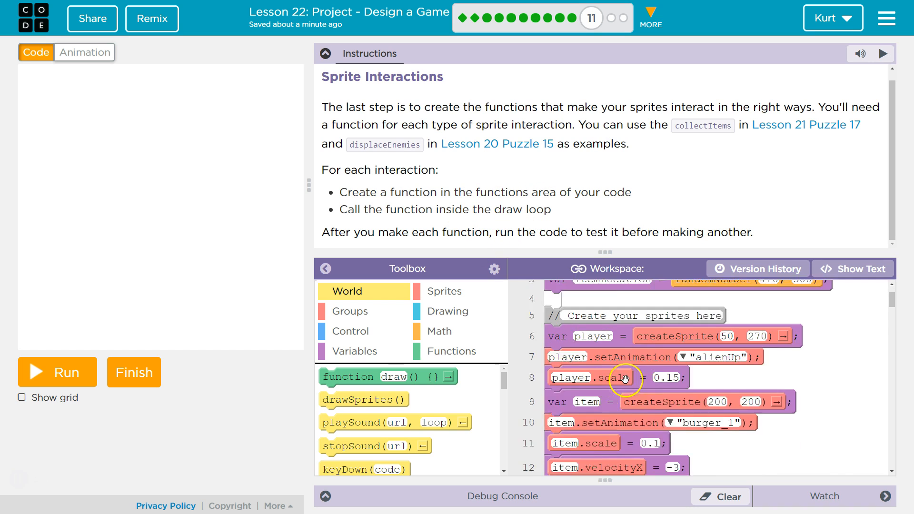
click(324, 53)
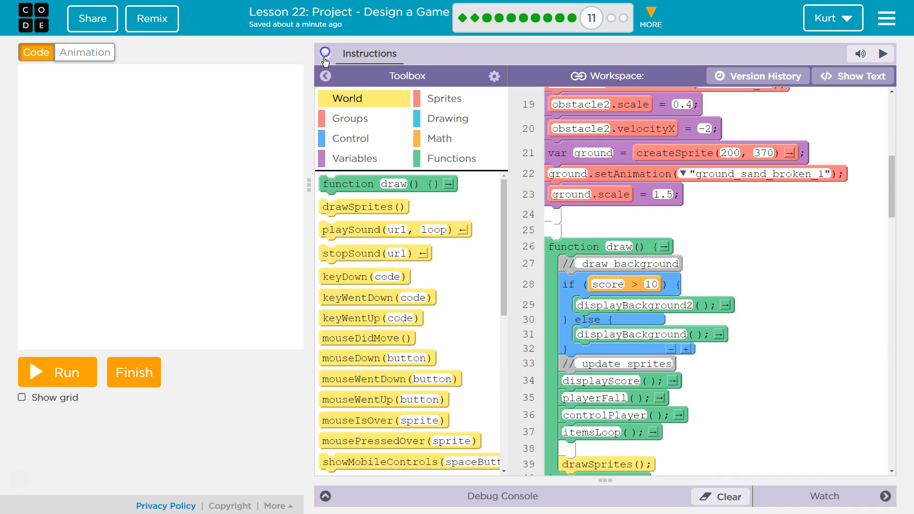
Add a new function block at the end of the code and name it collectItems.
scroll(down, 3)
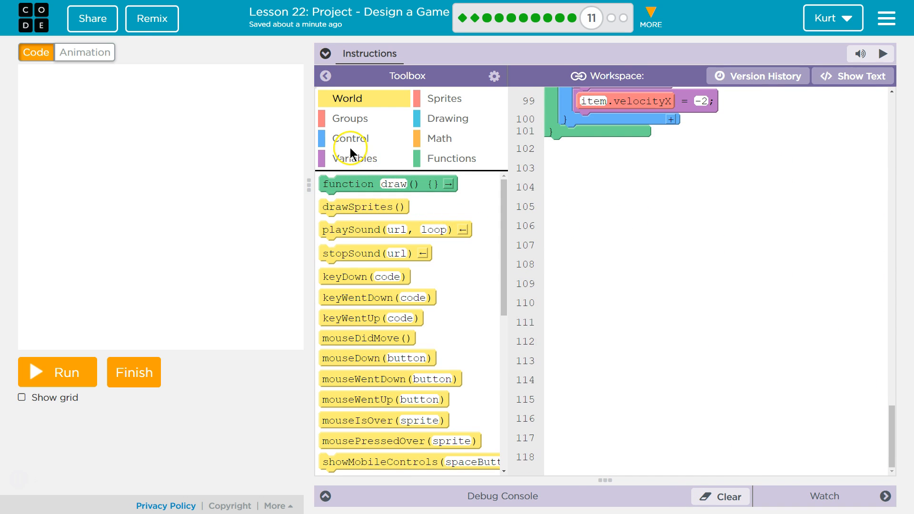
click(451, 158)
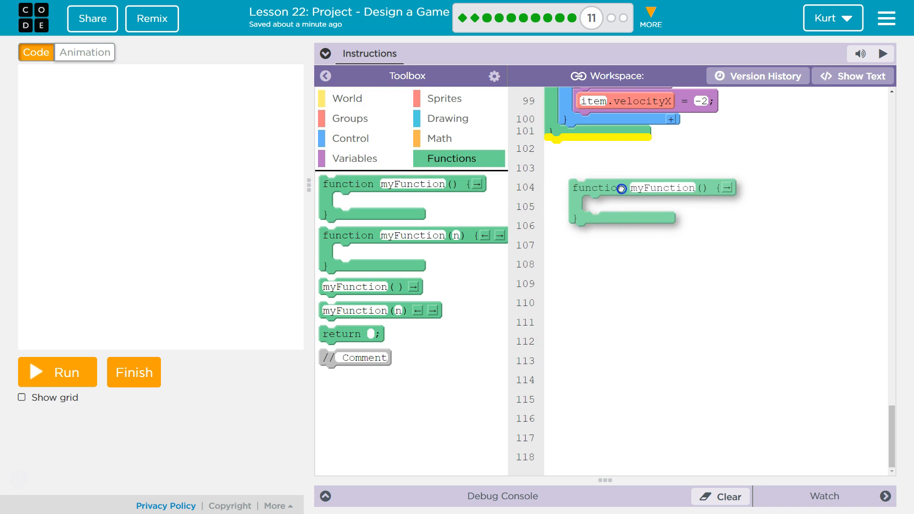
click(859, 76)
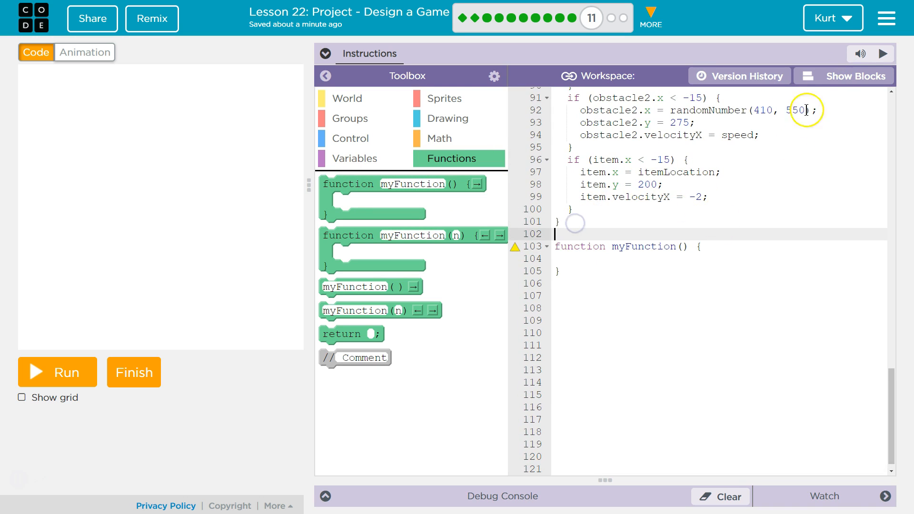
click(850, 76)
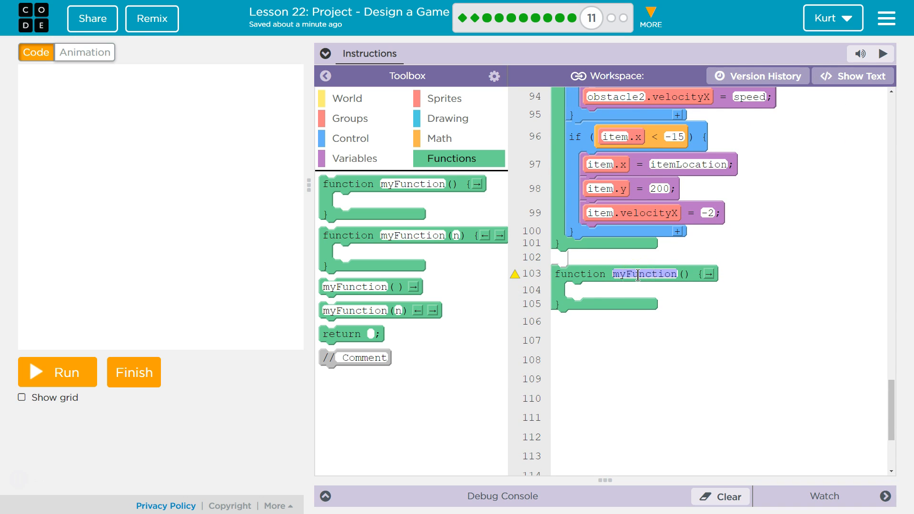
text(collectItems)
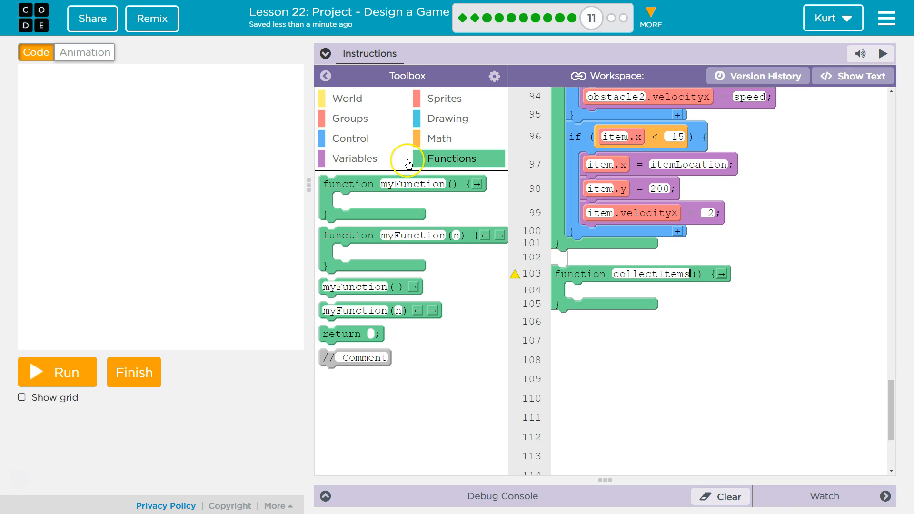
mouse_move(334, 141)
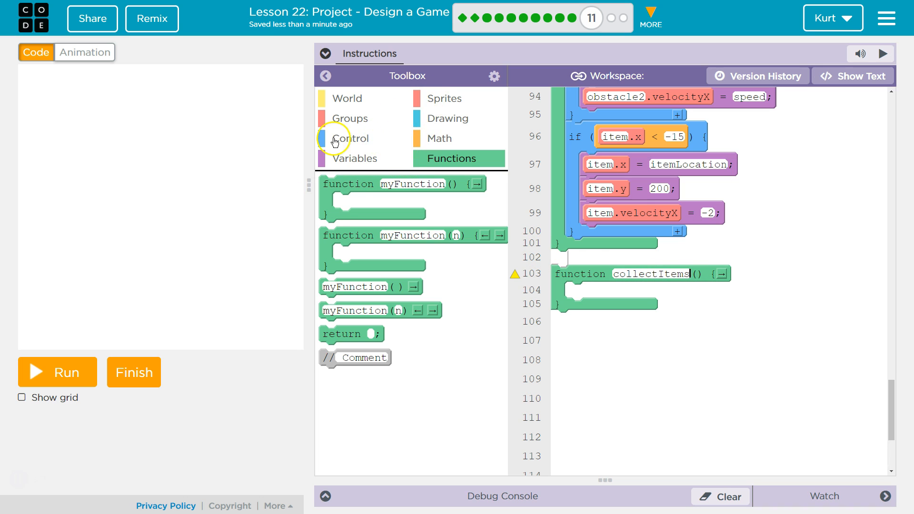
Inside collectItems, add an if check for player.isTouching(hamburger).
click(352, 139)
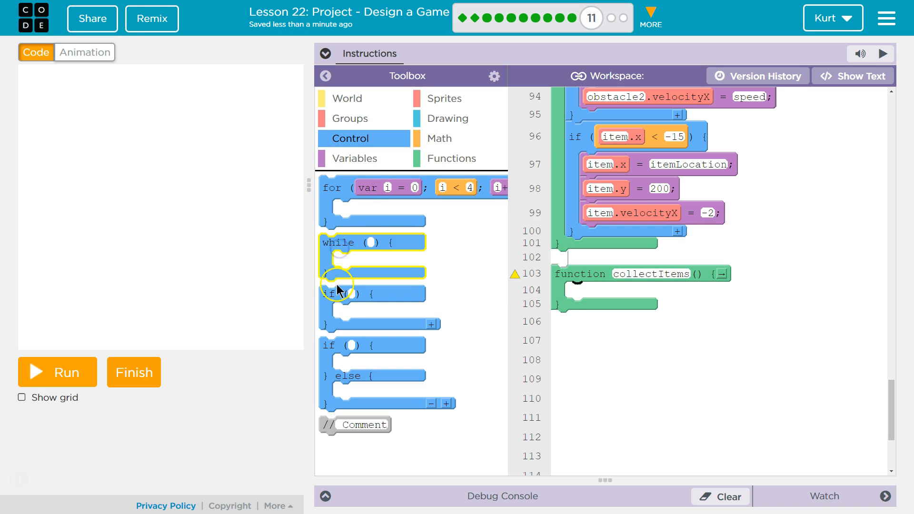
drag(341, 293, 618, 297)
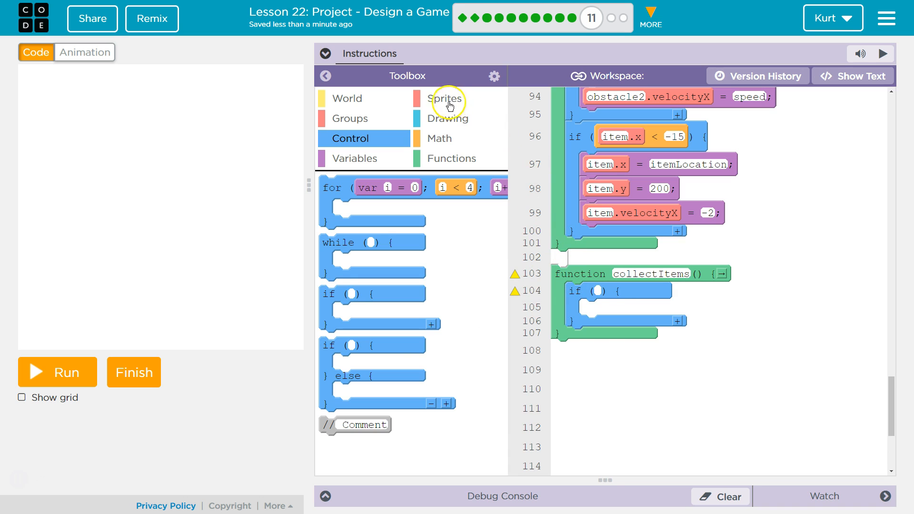
click(445, 98)
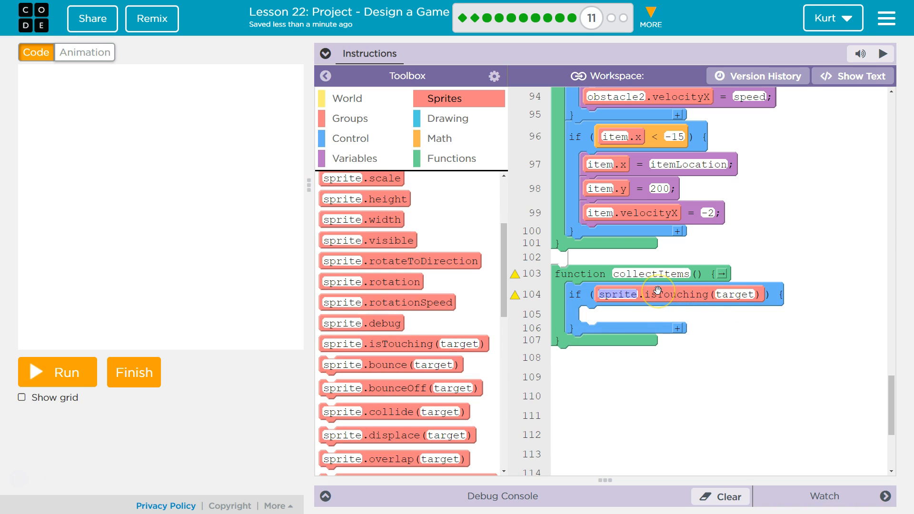
text(player)
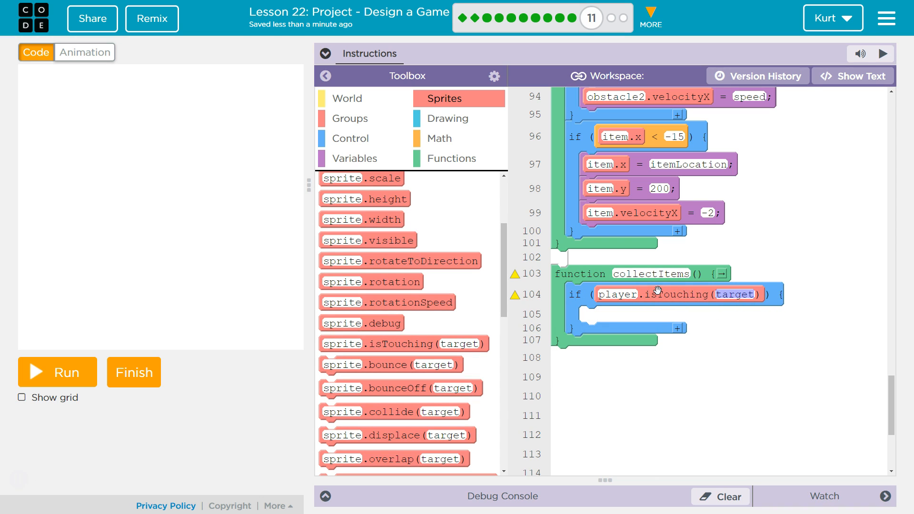
text(hambu)
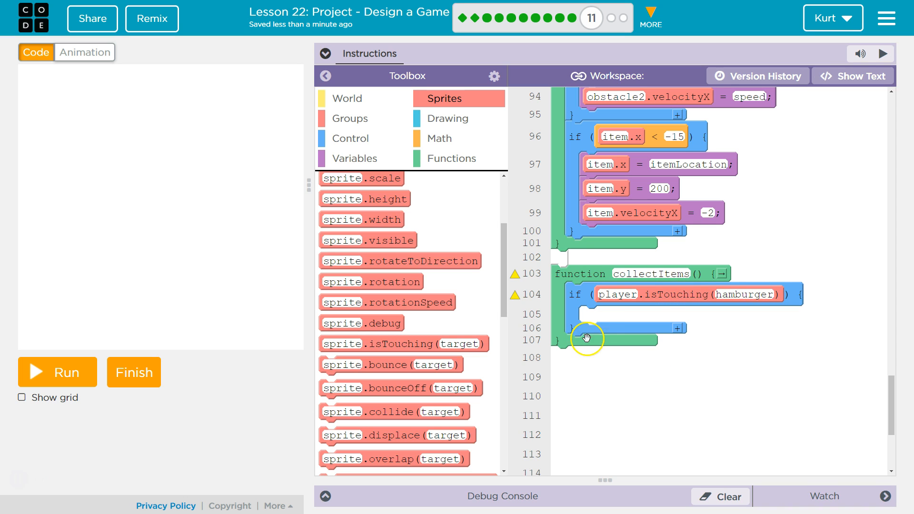
mouse_move(625, 203)
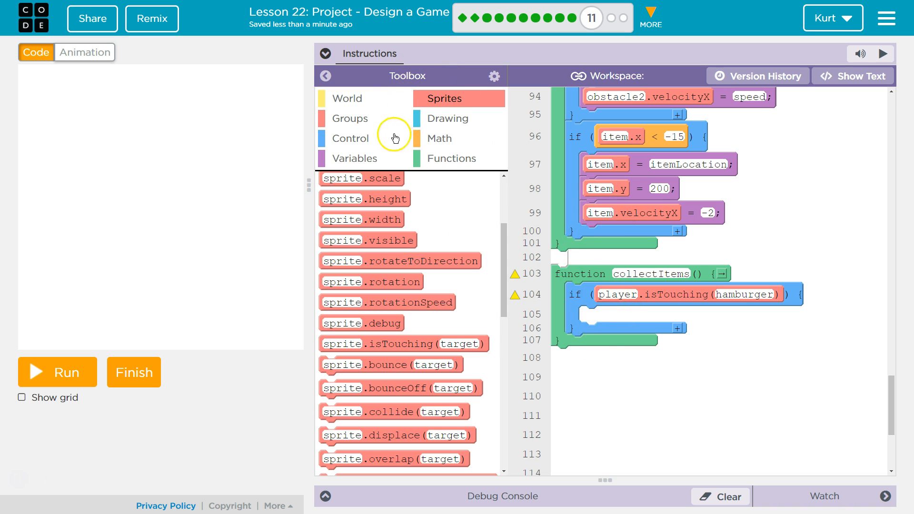
Inside the hamburger check, add score = score + 2.
click(349, 158)
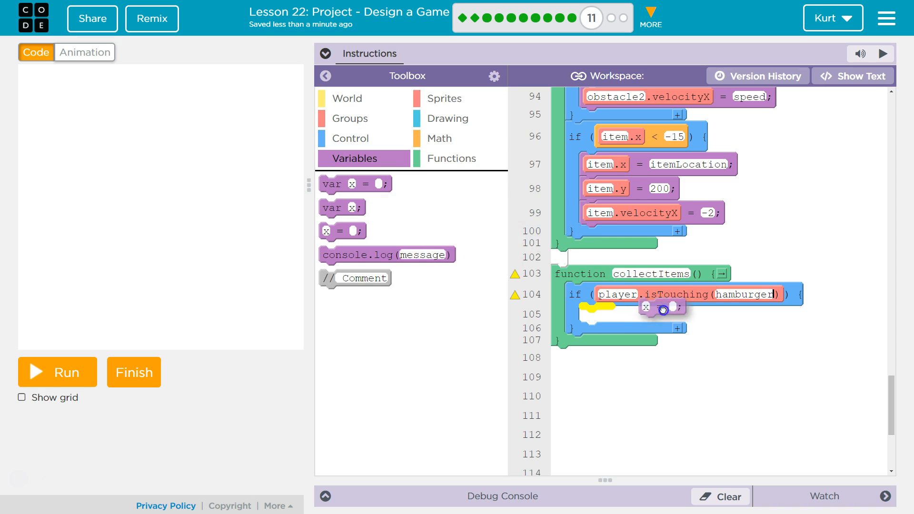
click(438, 138)
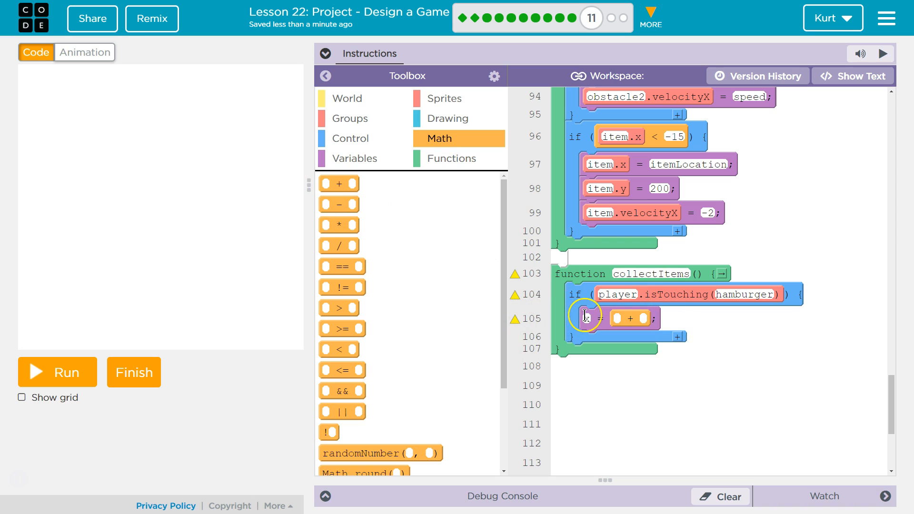
text(score)
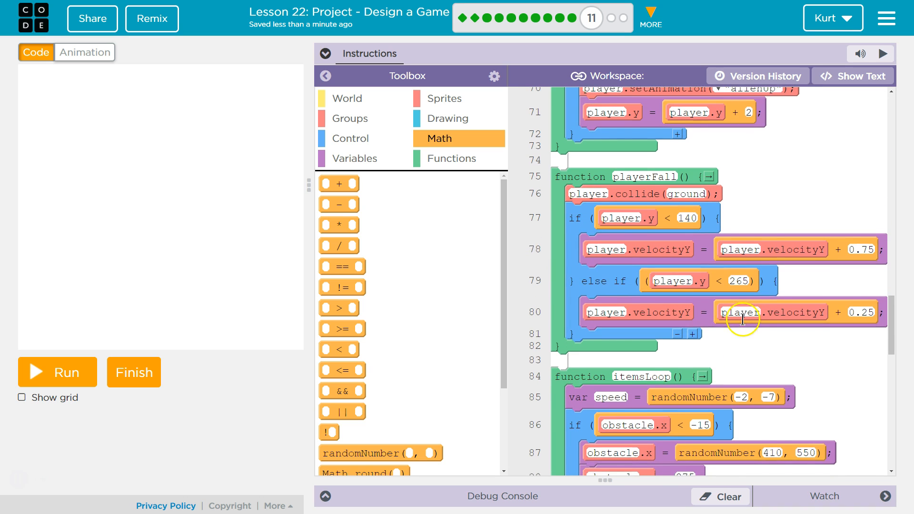
scroll(down, 3)
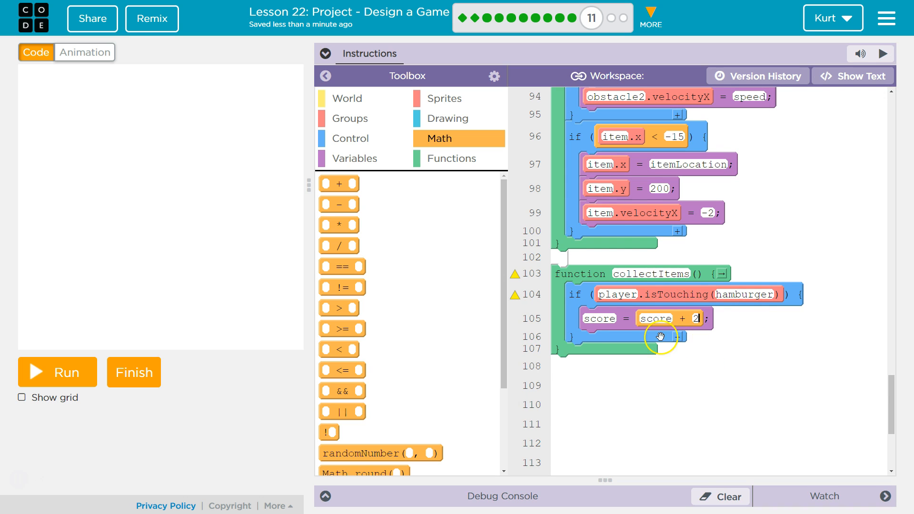
mouse_move(438, 64)
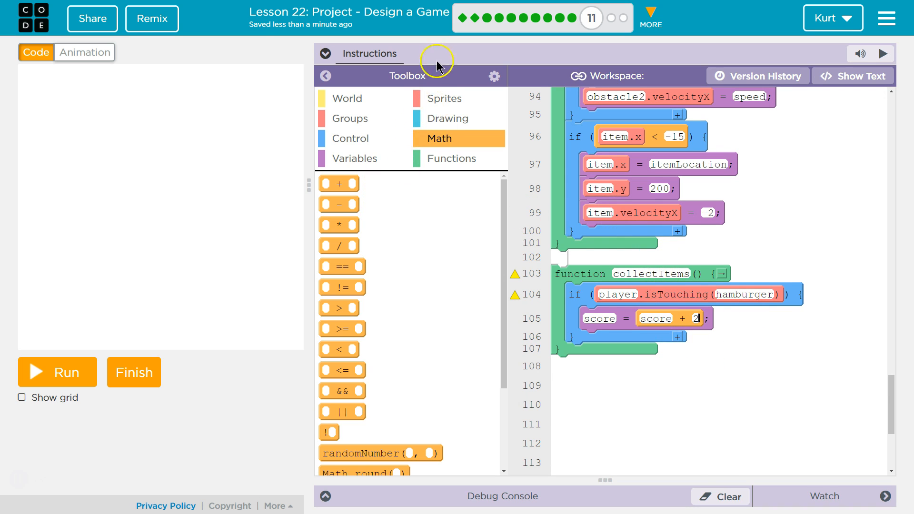
mouse_move(420, 93)
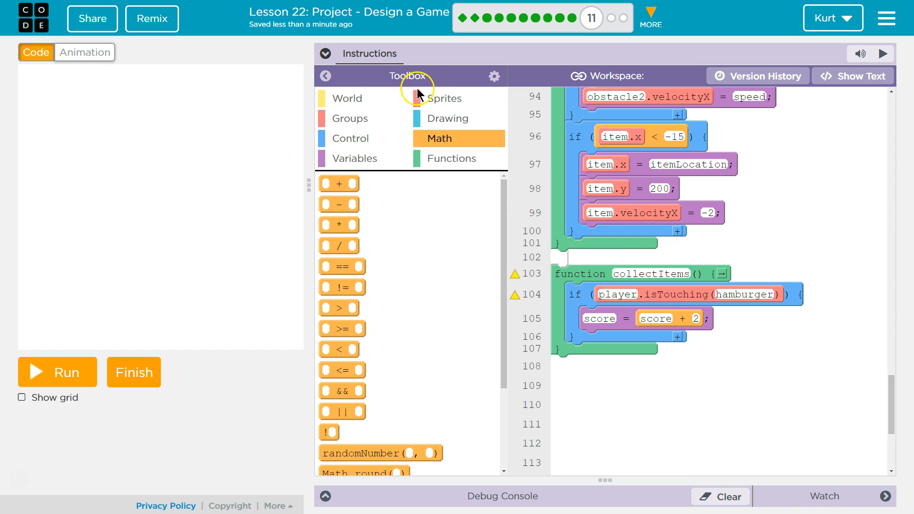
Below the score line, add hamburger.x = -20 to move it offscreen.
click(445, 98)
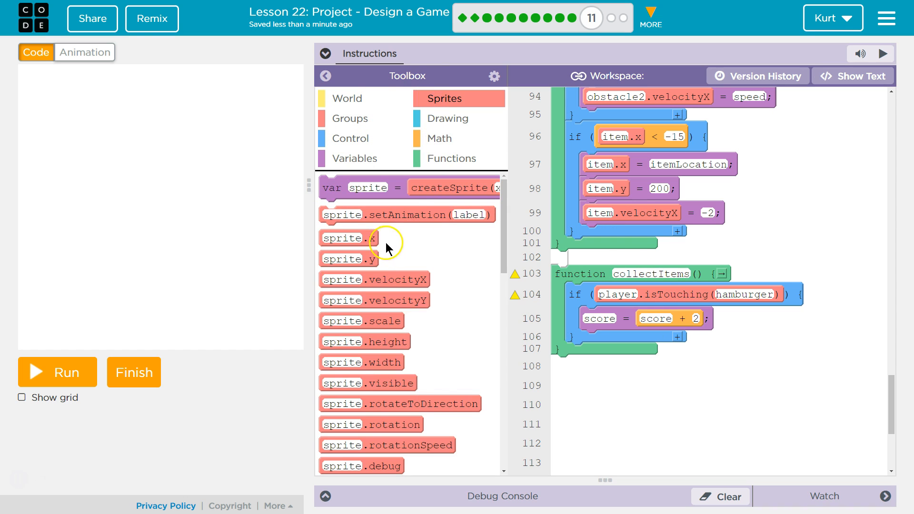
drag(348, 238, 612, 343)
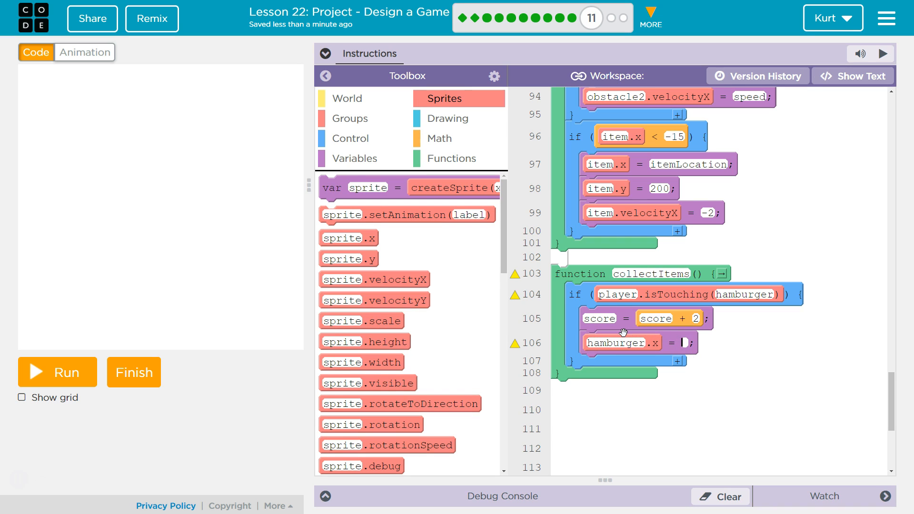
text(-20)
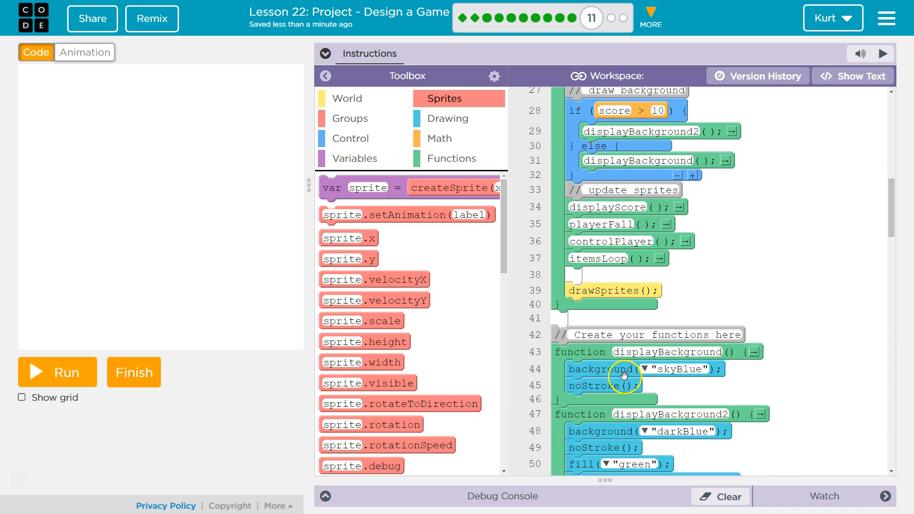
Place a function call block in draw above drawSprites().
click(450, 158)
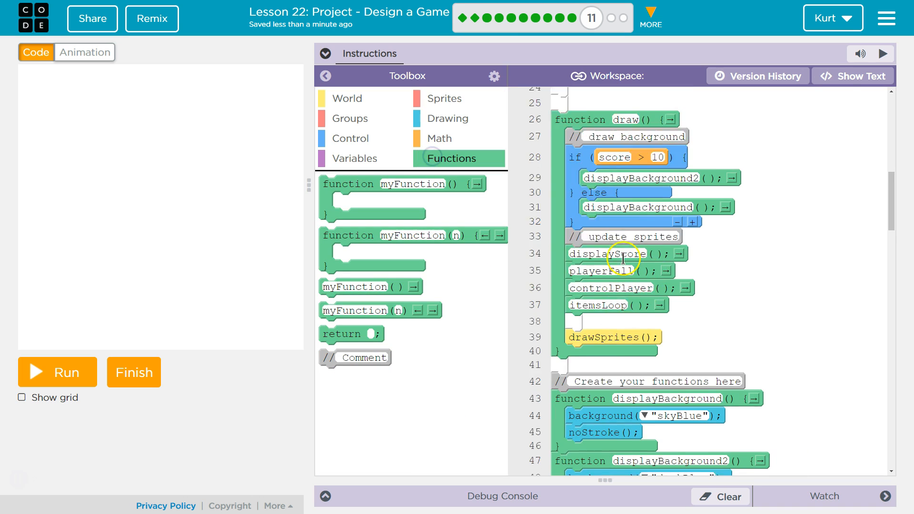
scroll(down, 3)
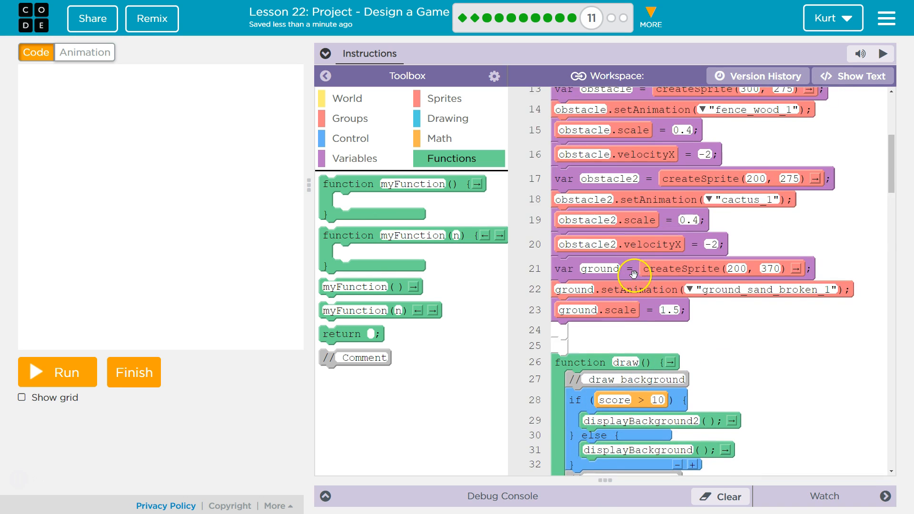
scroll(down, 3)
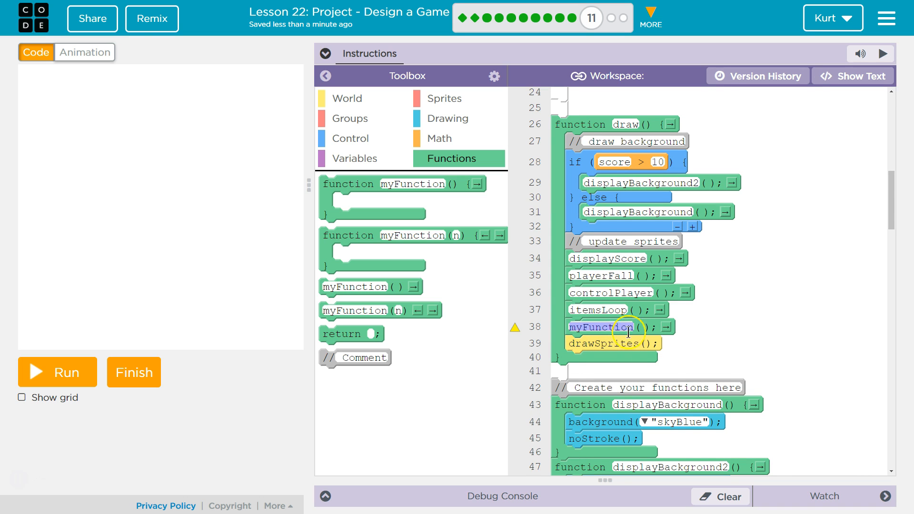
scroll(down, 3)
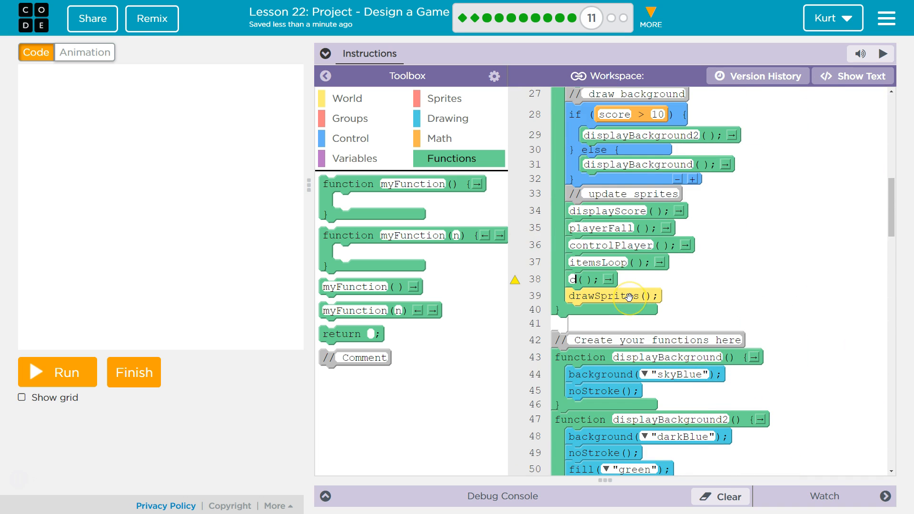
Name the new call collectItems and run the game to test collecting.
text(collect)
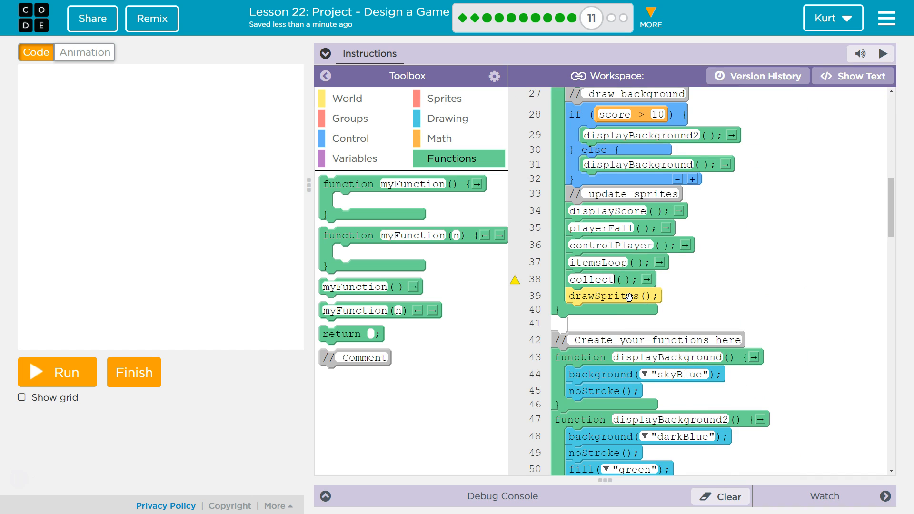
text(Items)
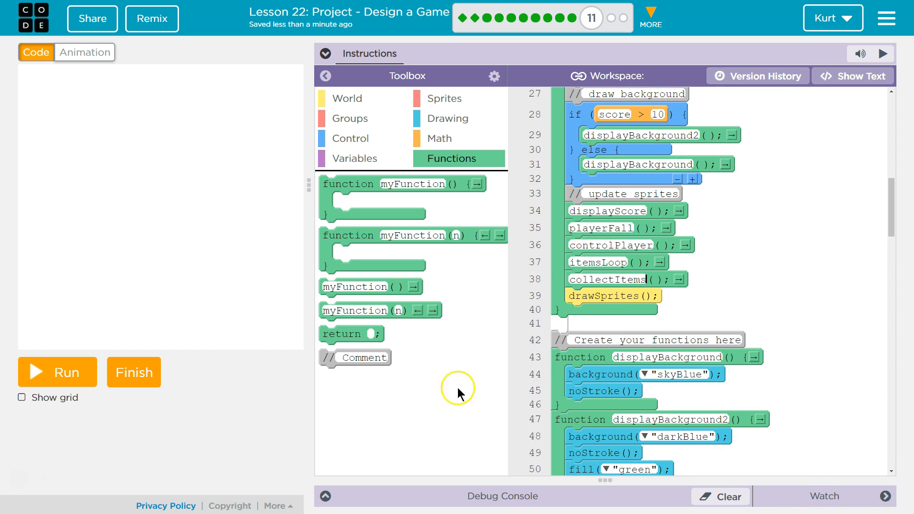
click(57, 372)
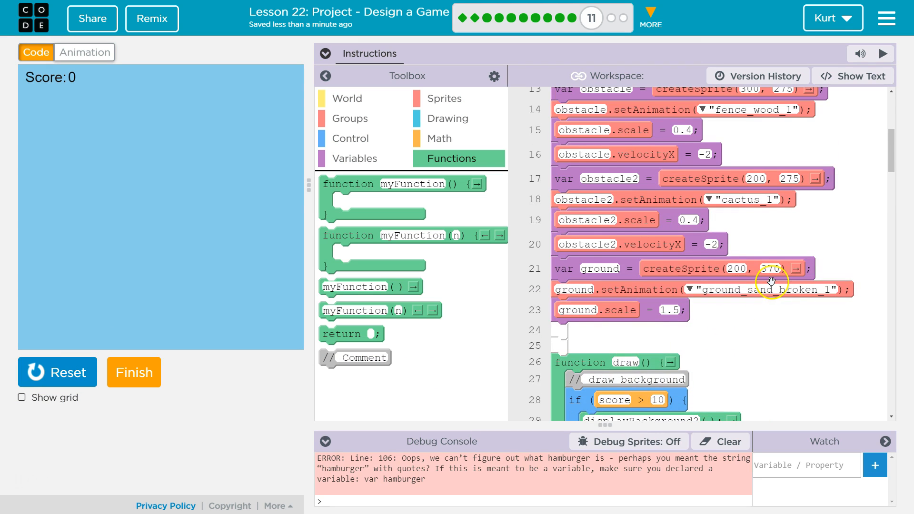
mouse_move(582, 170)
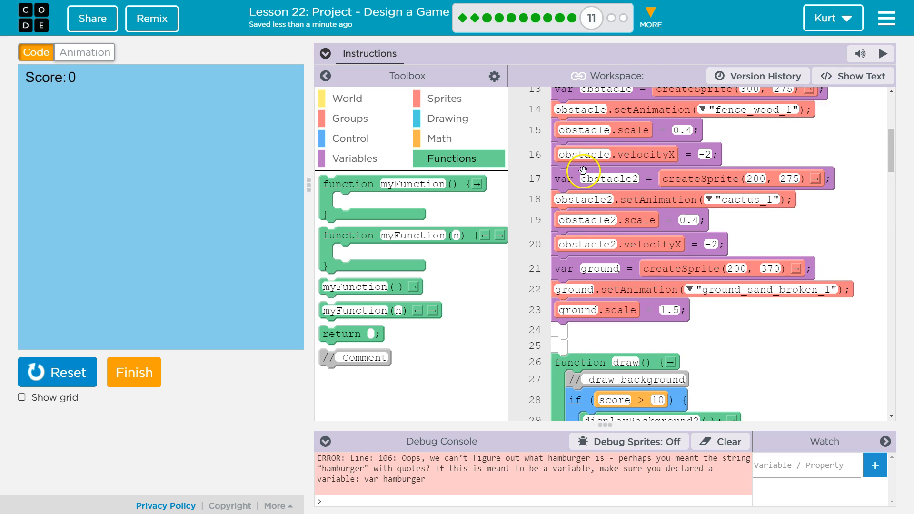
After the undefined-hamburger error, change line 106 to item.x = -20 and reset.
scroll(down, 3)
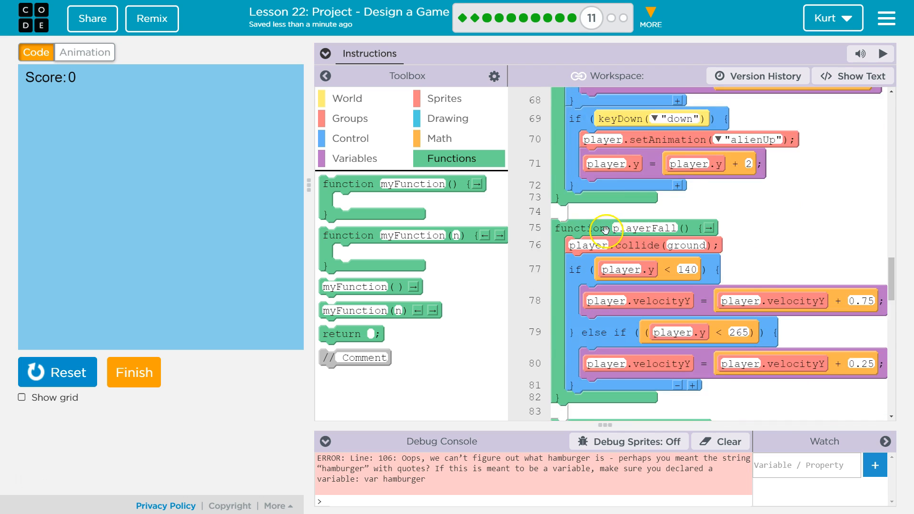
scroll(down, 3)
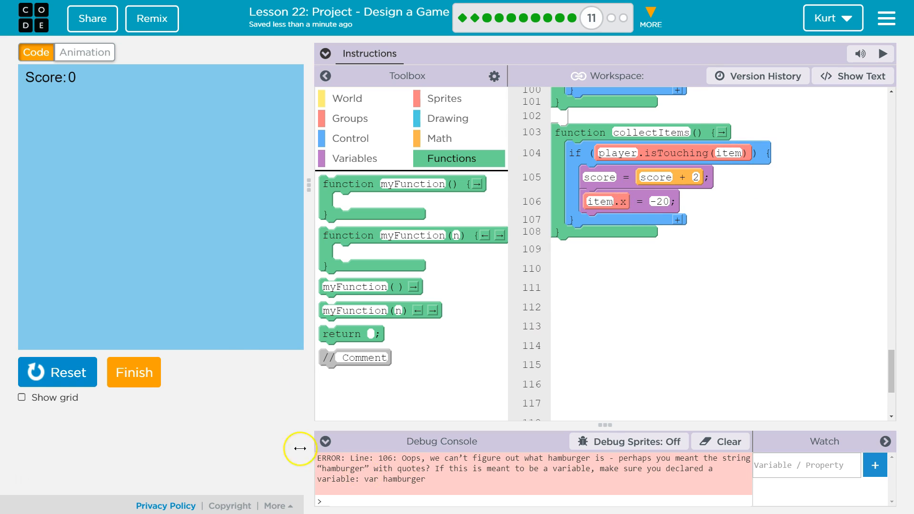
click(56, 373)
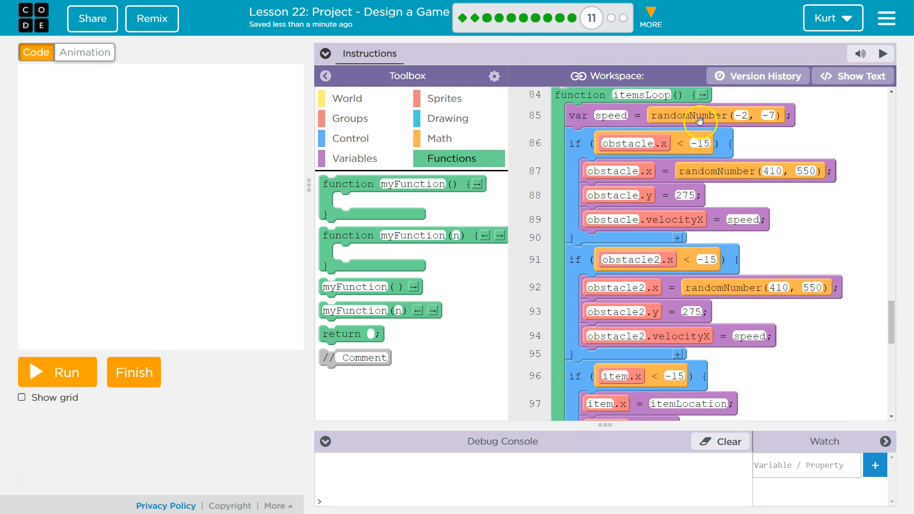
In itemsLoop, set item.velocityX to the shared speed variable.
scroll(down, 3)
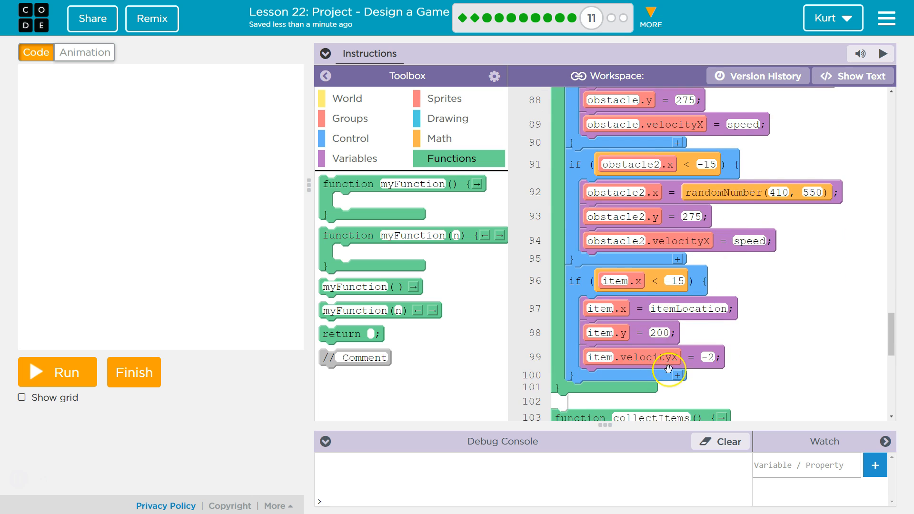
click(707, 357)
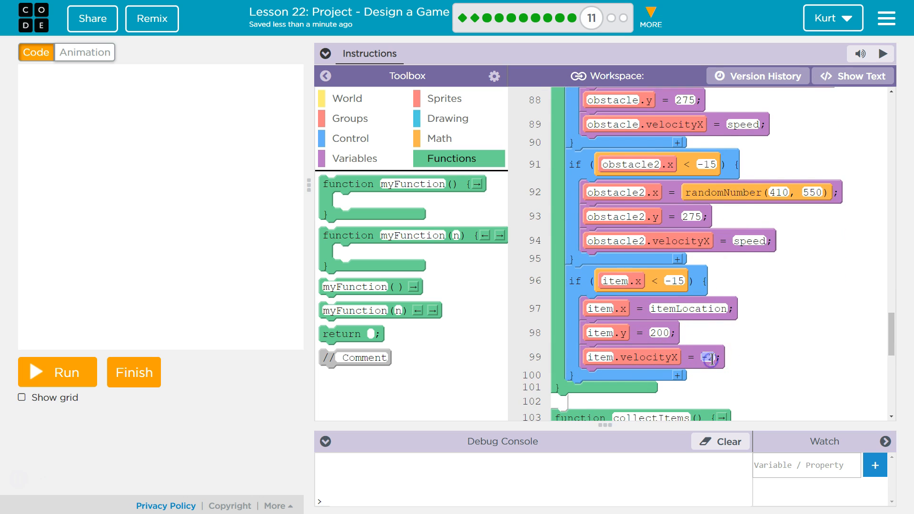
text(speed)
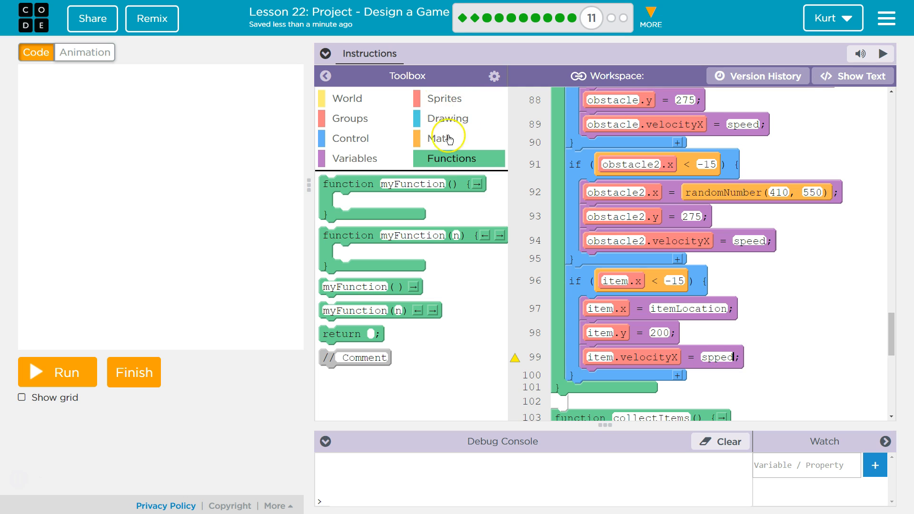
Set the respawning item.y to randomNumber(150, 250).
click(438, 138)
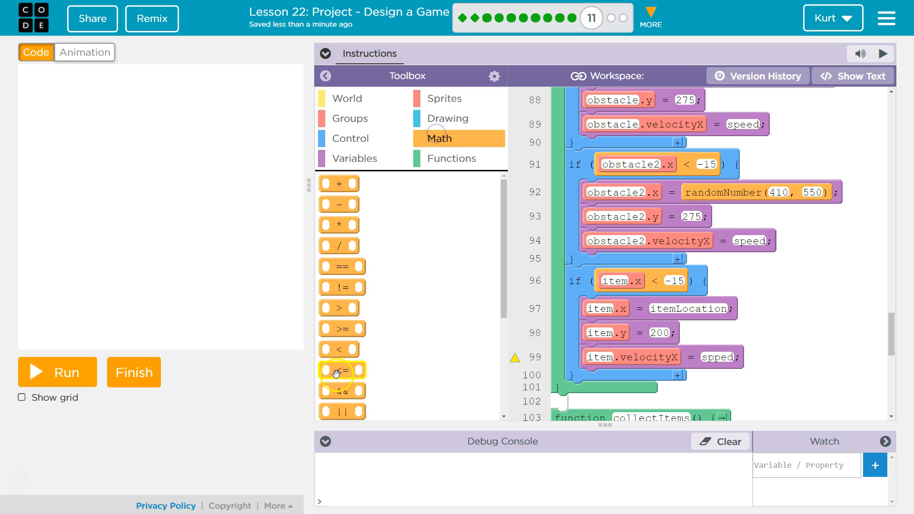
scroll(down, 3)
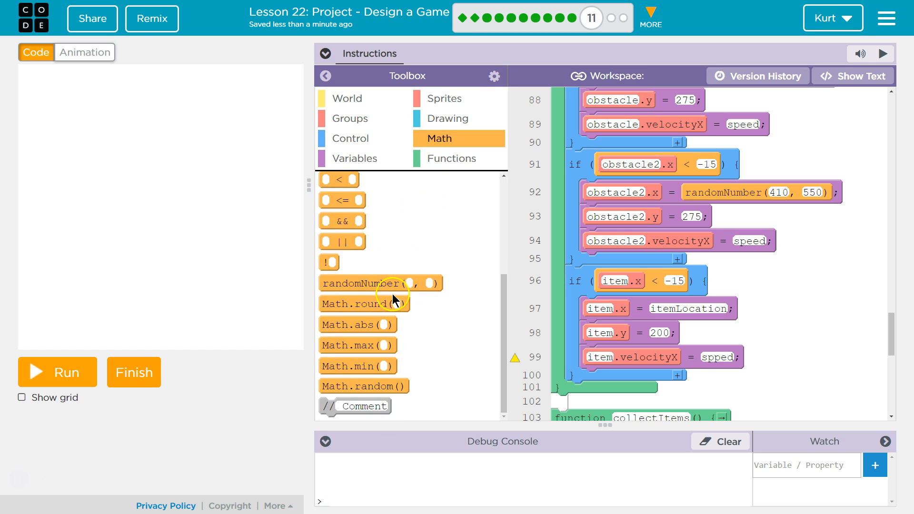
drag(378, 284, 700, 332)
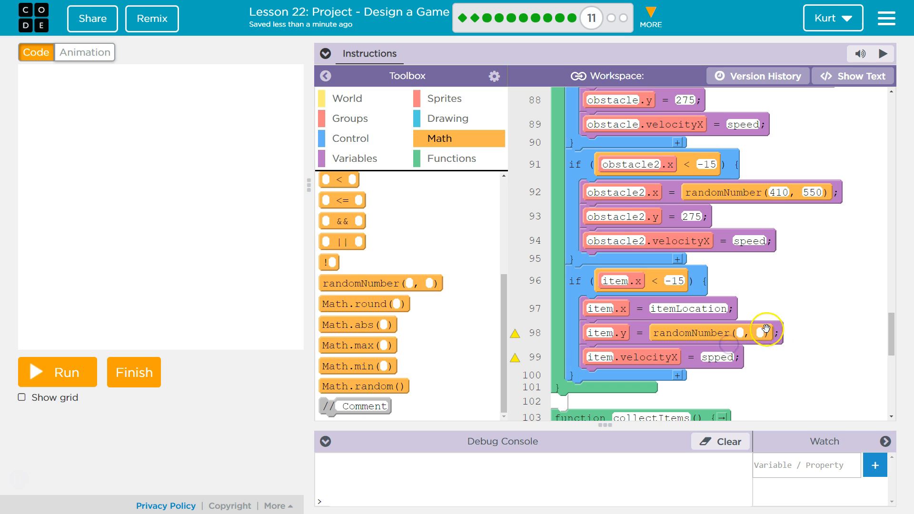
mouse_move(753, 332)
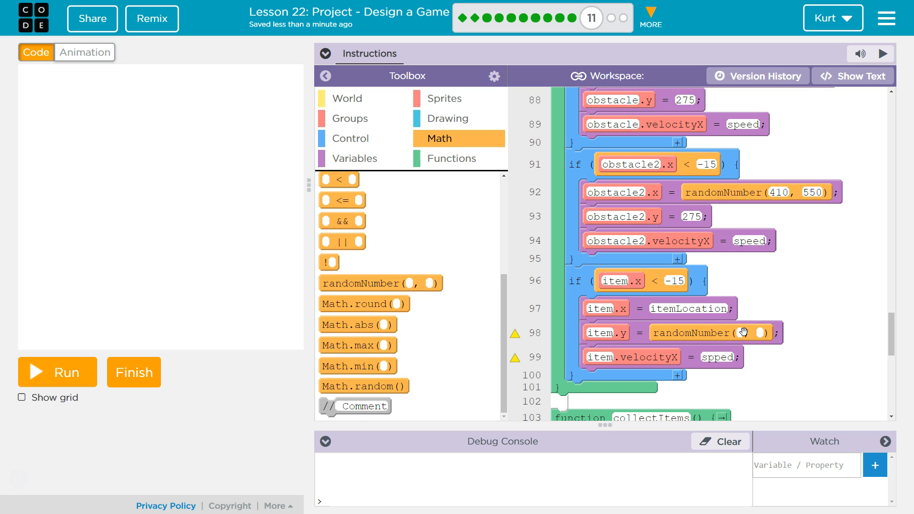
text(2)
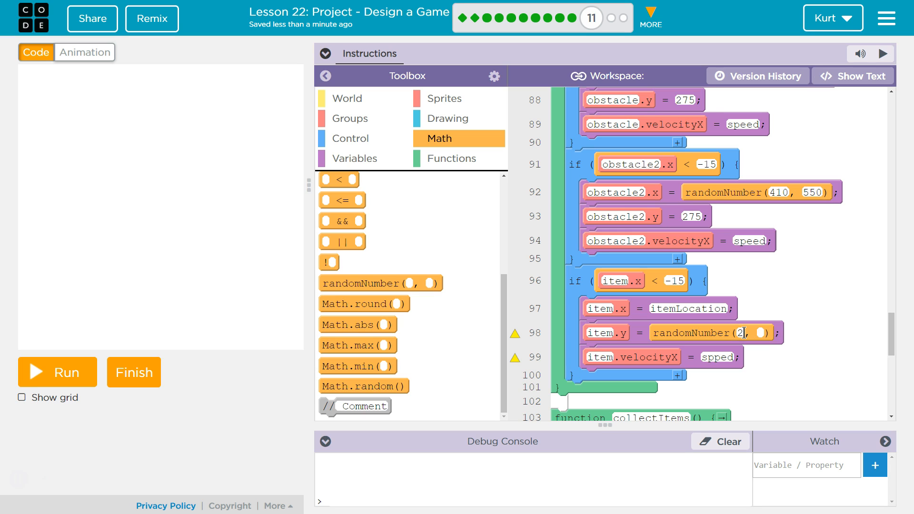
text(50)
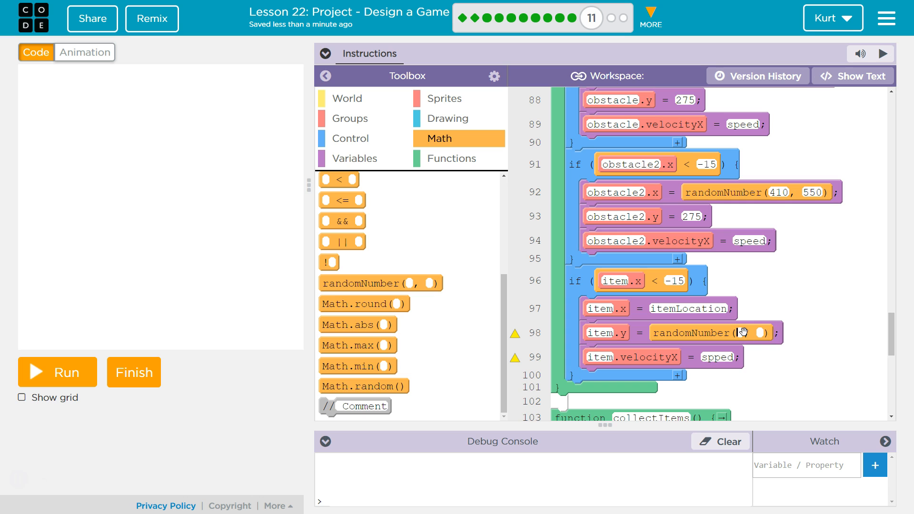
text(150, 25)
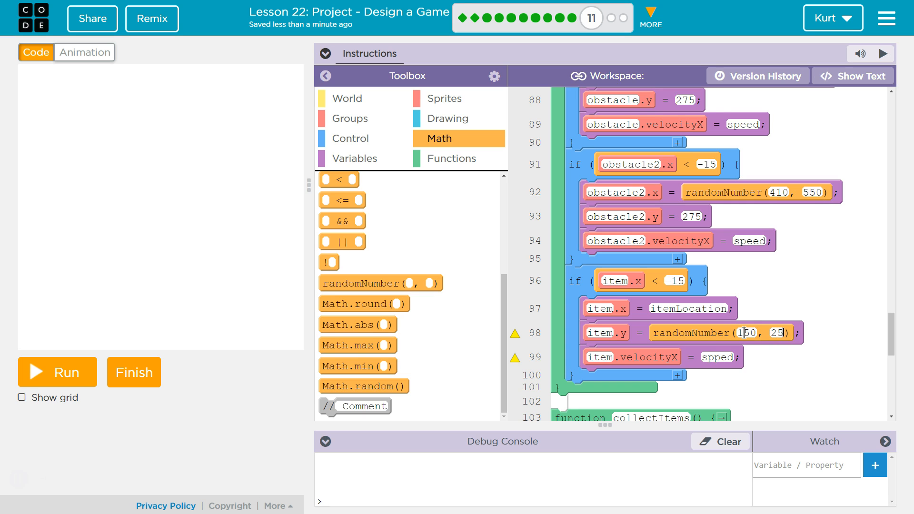
Test-run the respawn, fix the misspelled speed variable, and reset the game.
click(56, 373)
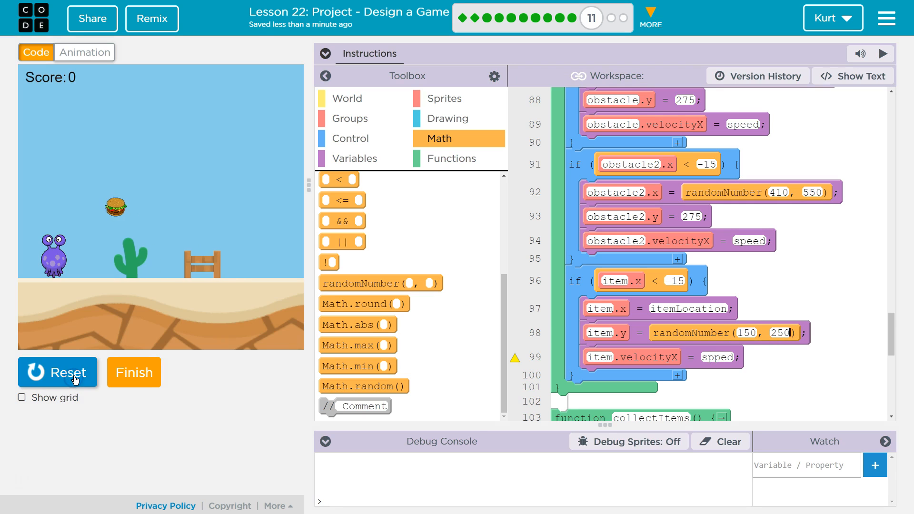
click(66, 372)
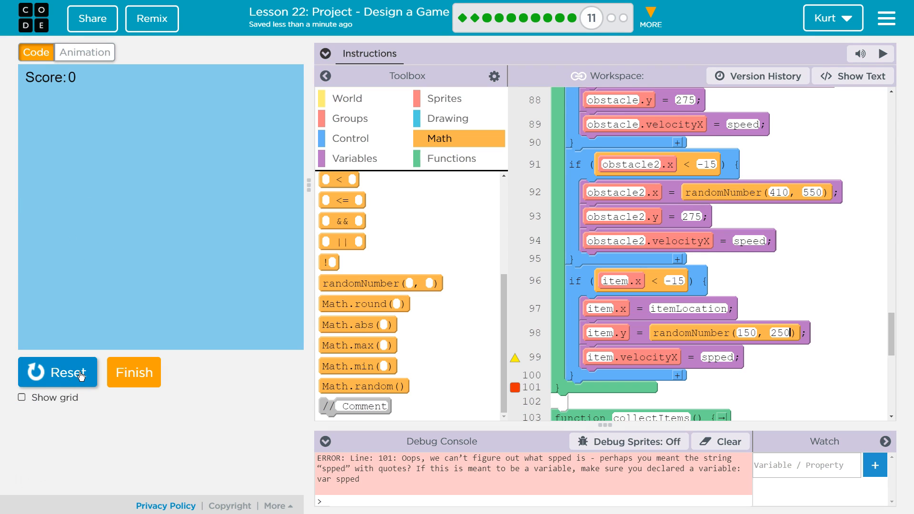
scroll(down, 3)
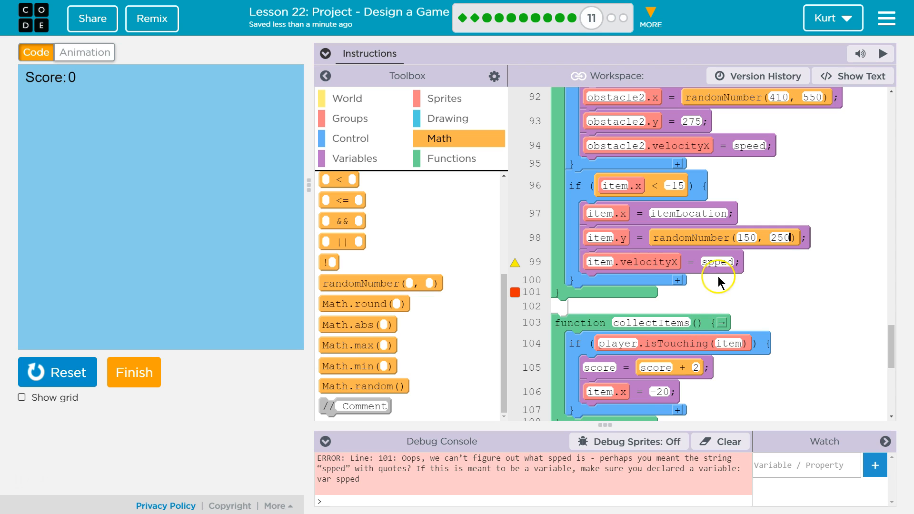
click(716, 261)
text(e)
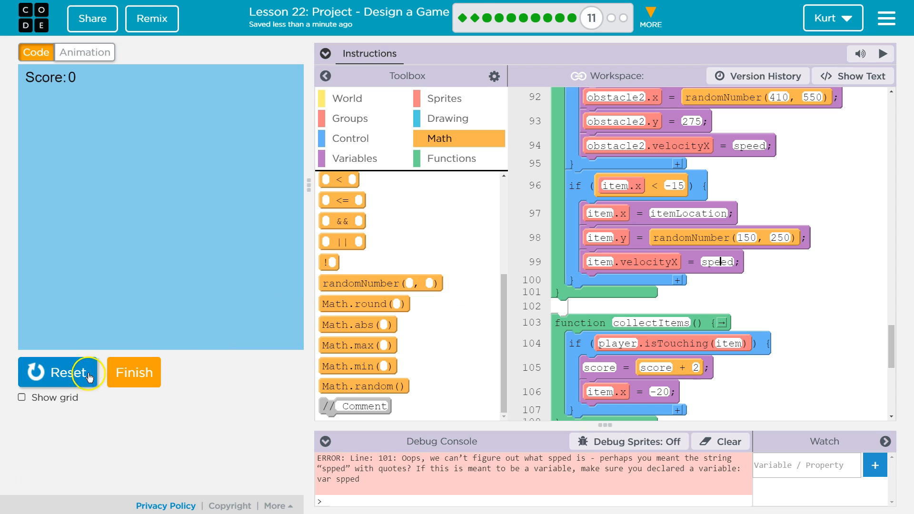
click(60, 372)
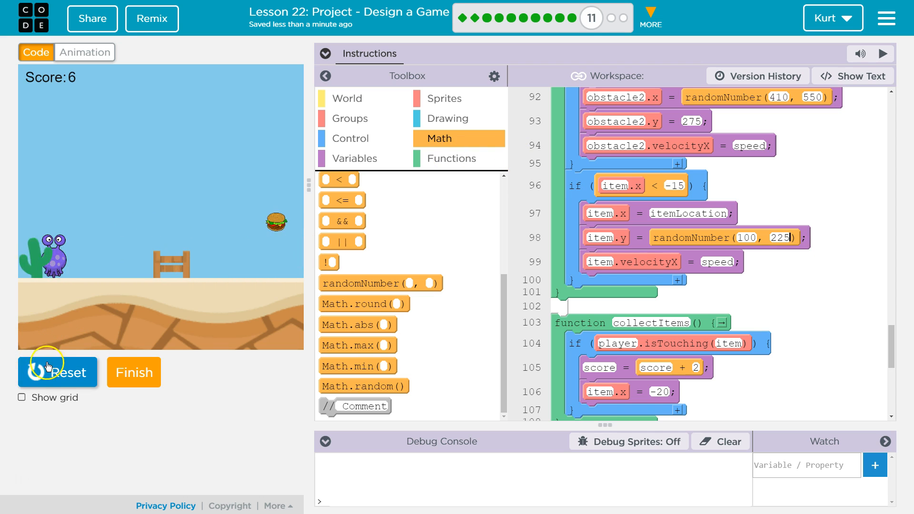
Run and stop the game again, then expand the Sprite Interactions instructions.
click(57, 372)
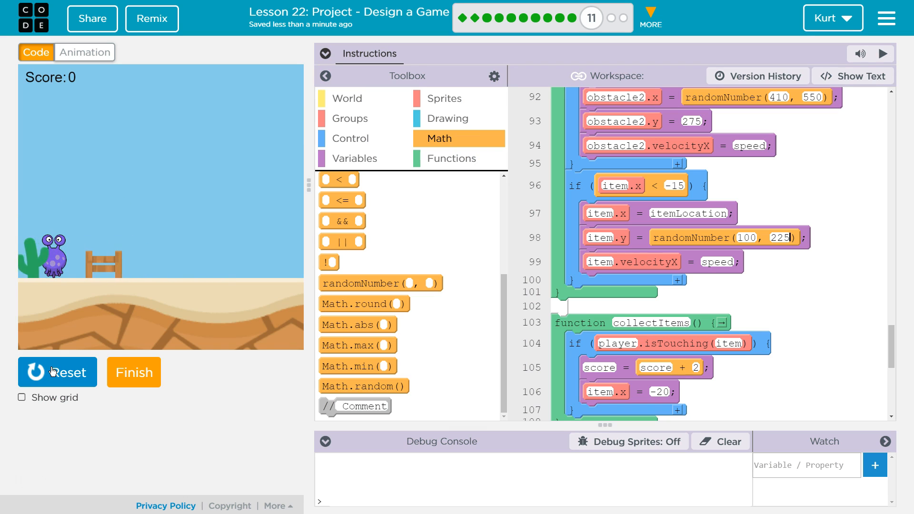
click(57, 372)
text(235)
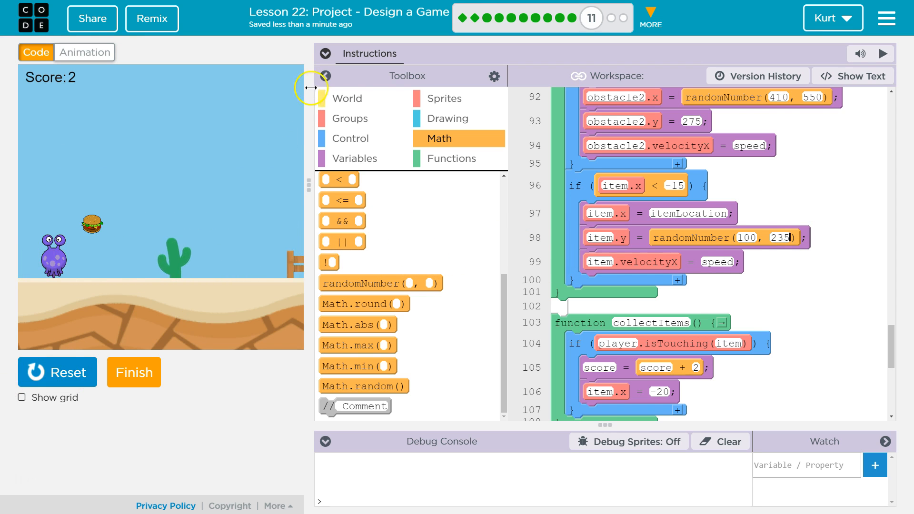
click(326, 53)
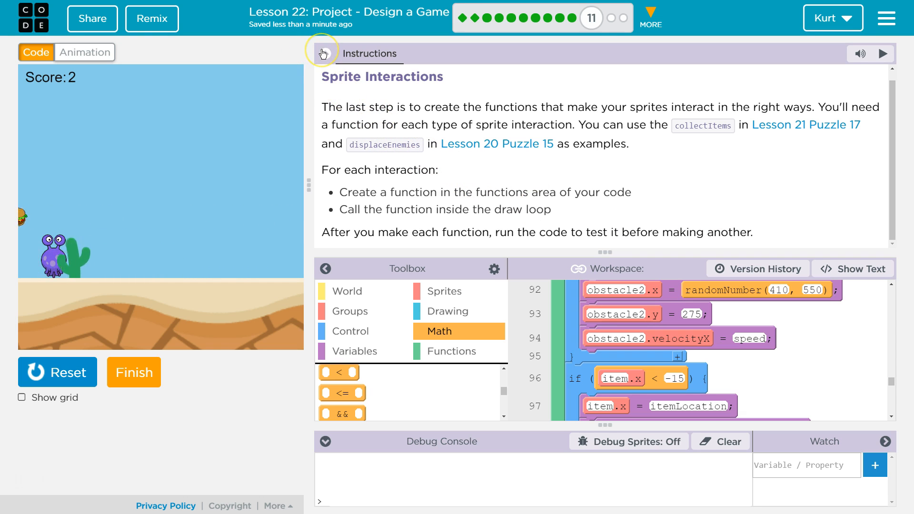
Collapse the instructions and add an if check for player.isTouching(obstacle).
click(324, 53)
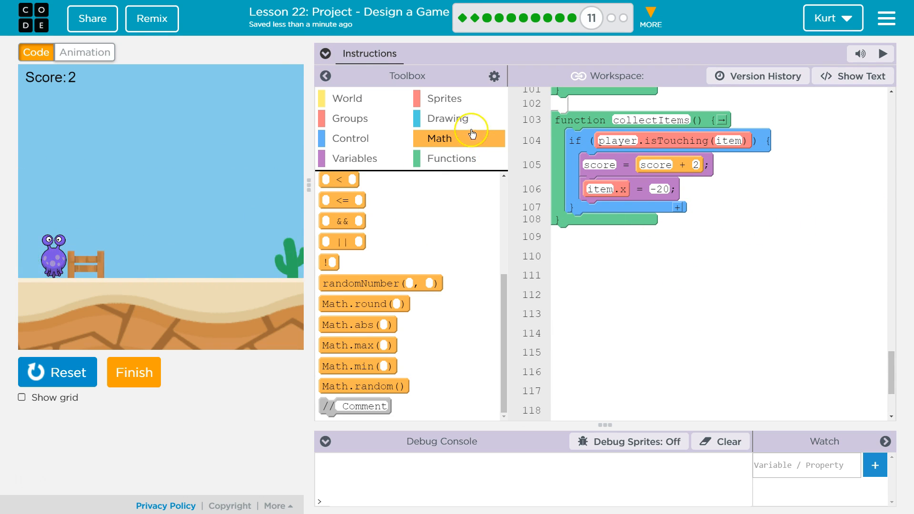
click(451, 118)
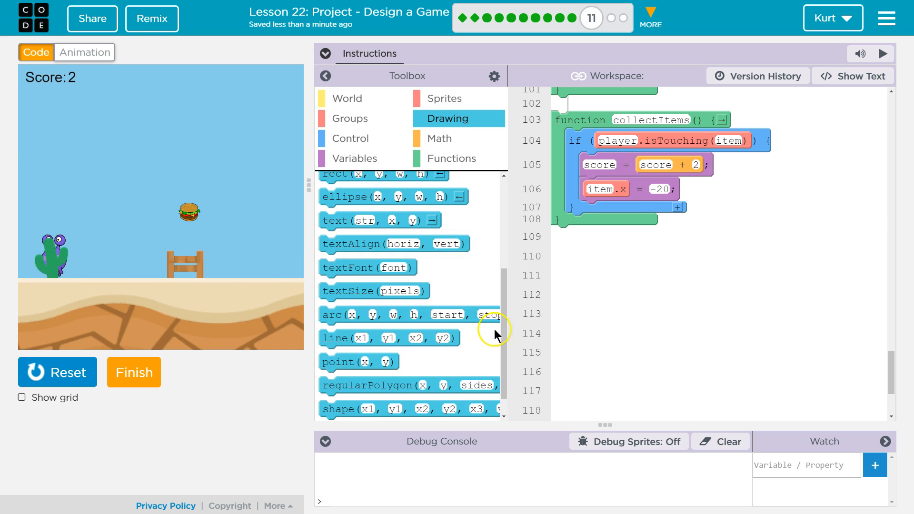
click(349, 139)
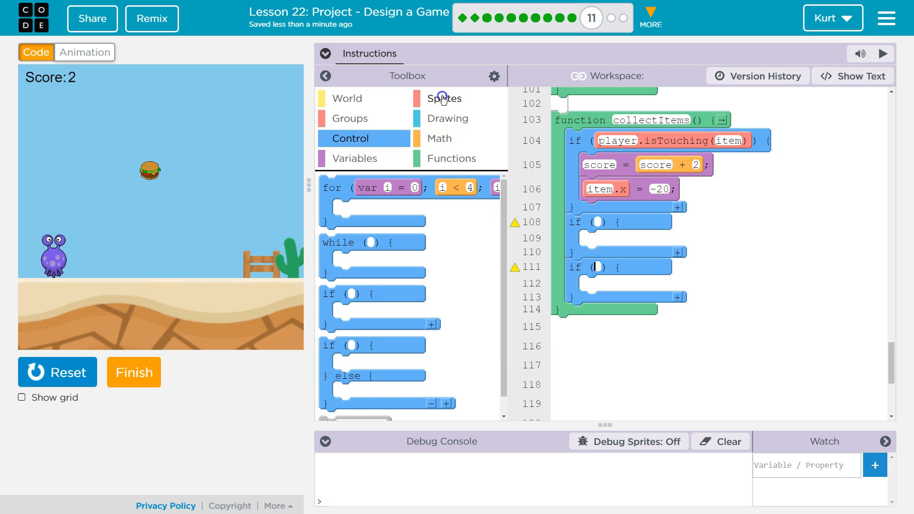
click(443, 99)
text(player)
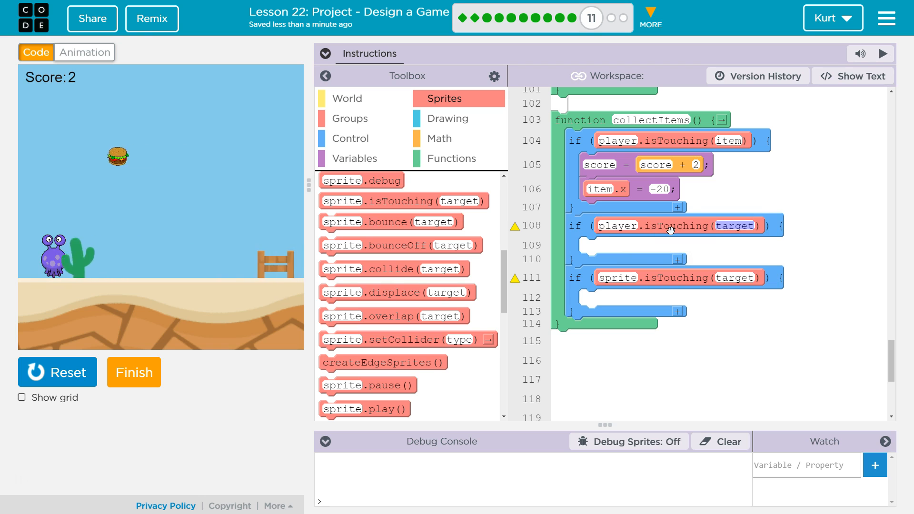
text(obstacle2)
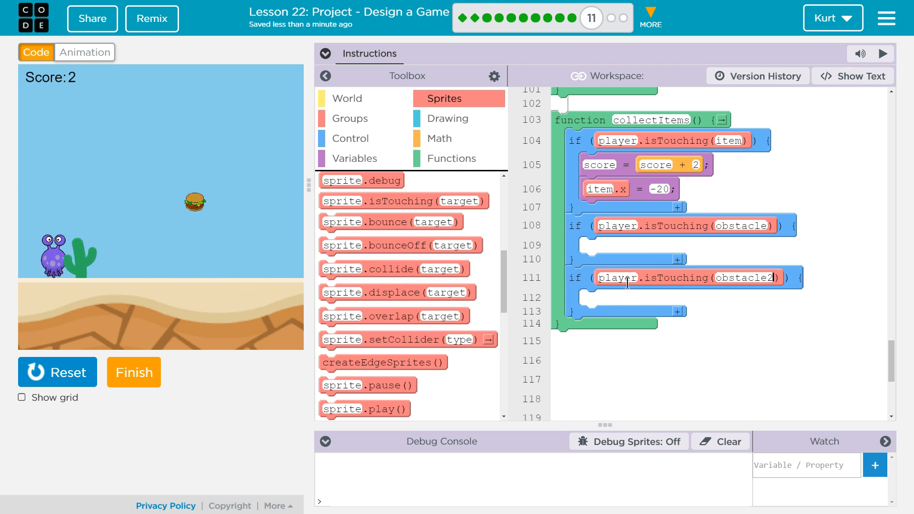
Add score = score - 1 under both the obstacle and obstacle2 checks.
click(350, 158)
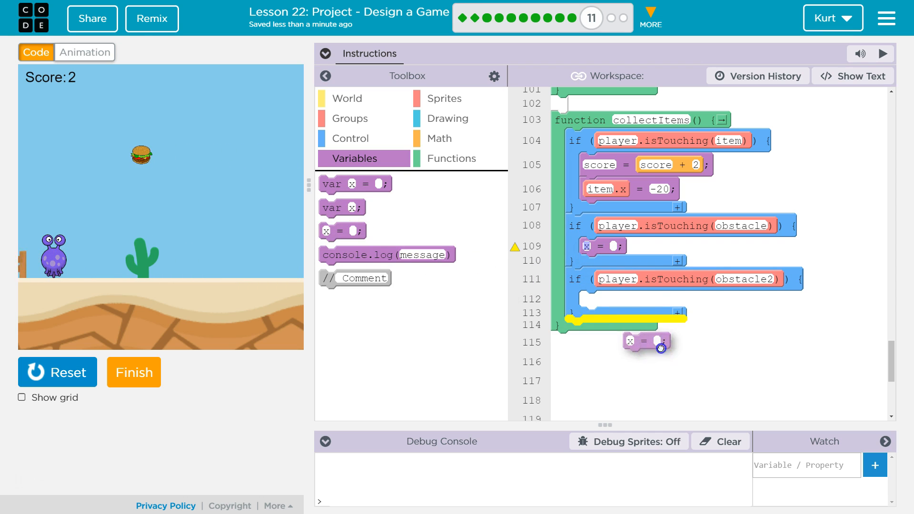
click(437, 138)
text(-1)
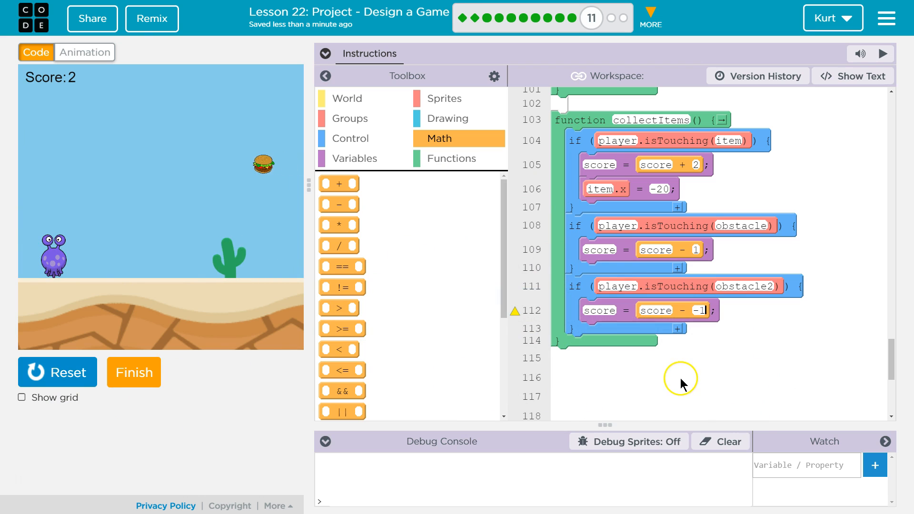
click(695, 310)
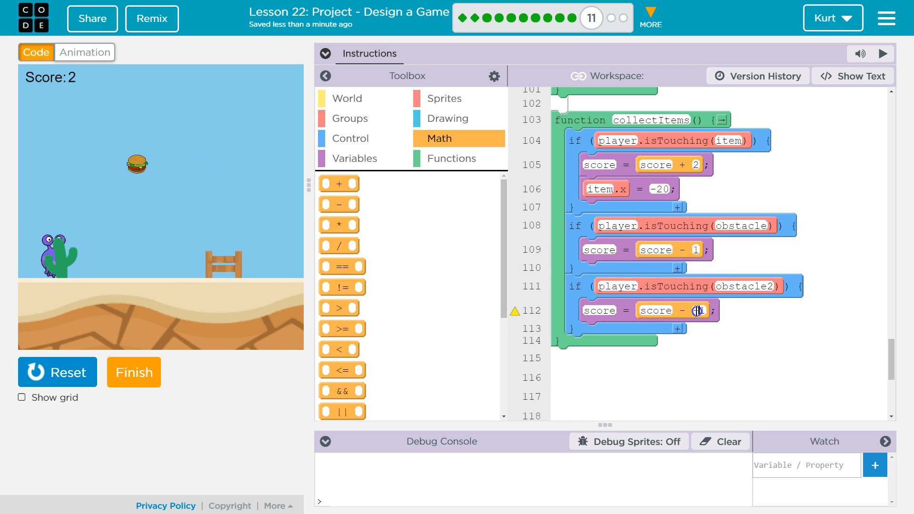
Test-run the obstacle penalties, watching the score go negative, and stop the game.
click(57, 372)
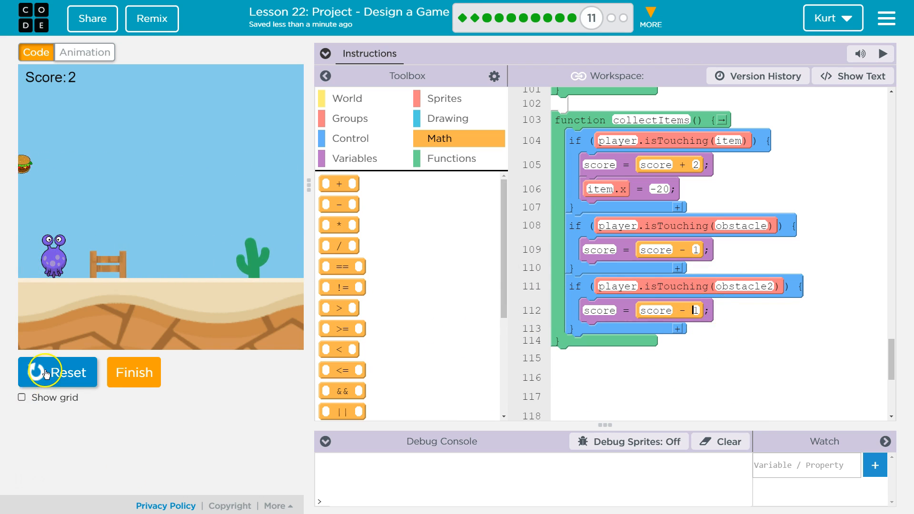
click(57, 372)
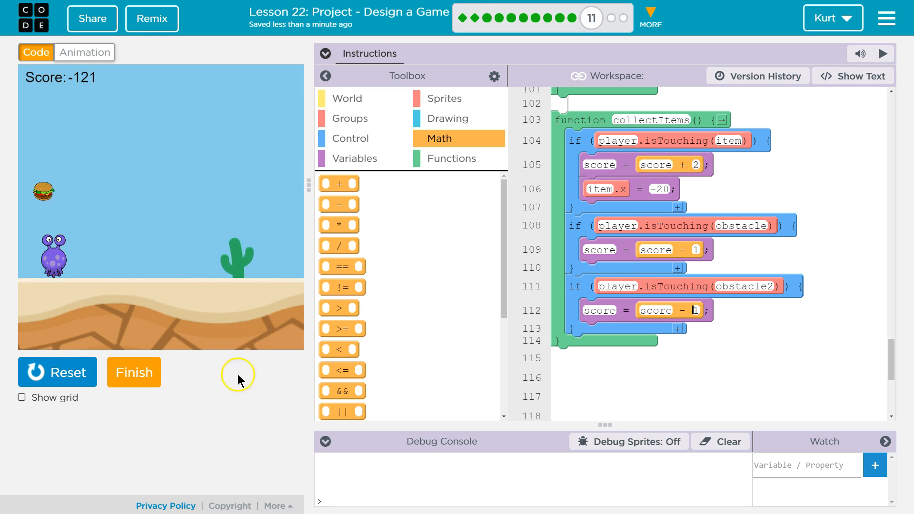
click(57, 372)
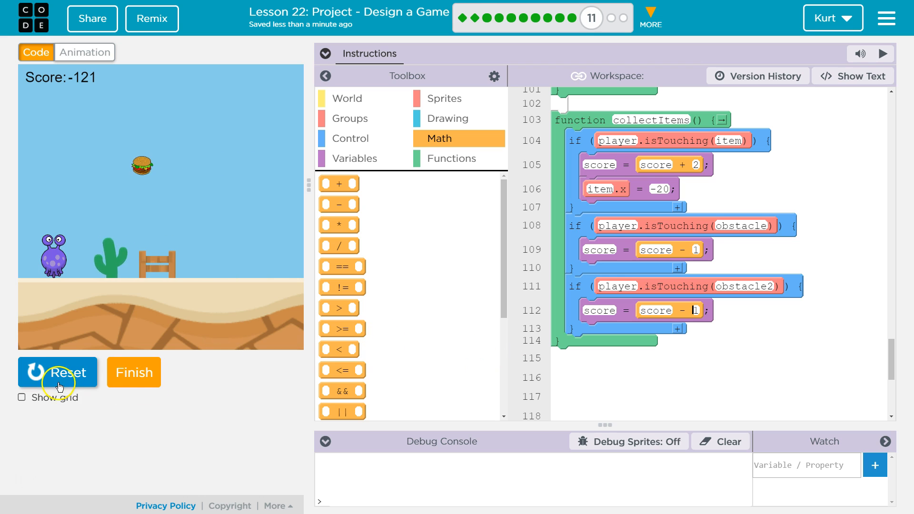
click(57, 373)
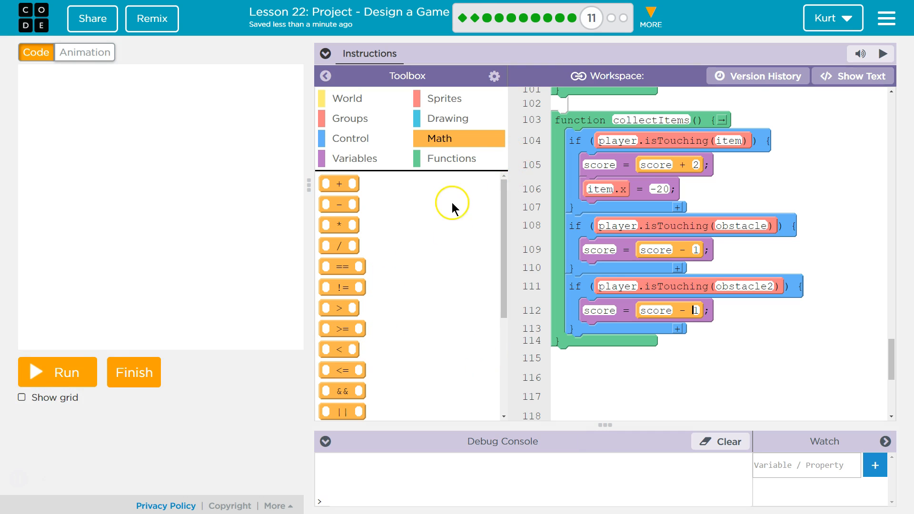
View the sprite.displace documentation with its umbrella-and-raindrops example.
click(445, 98)
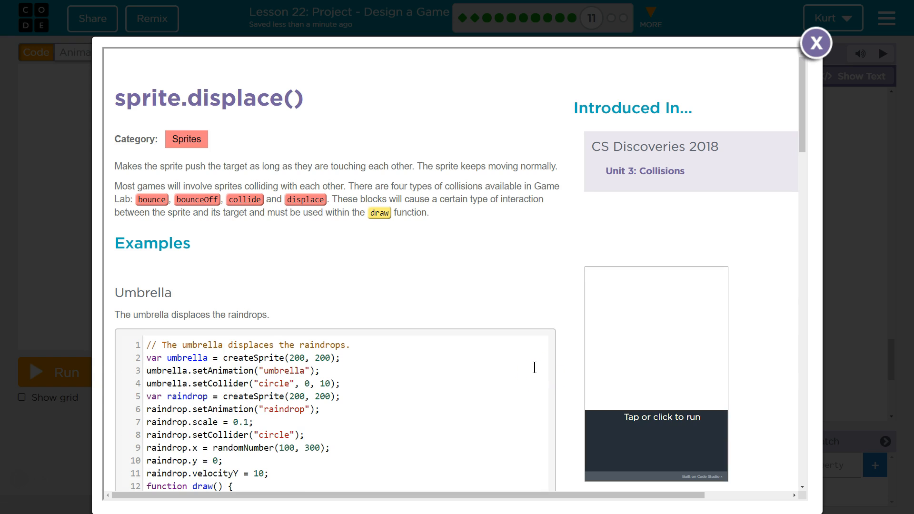
scroll(down, 3)
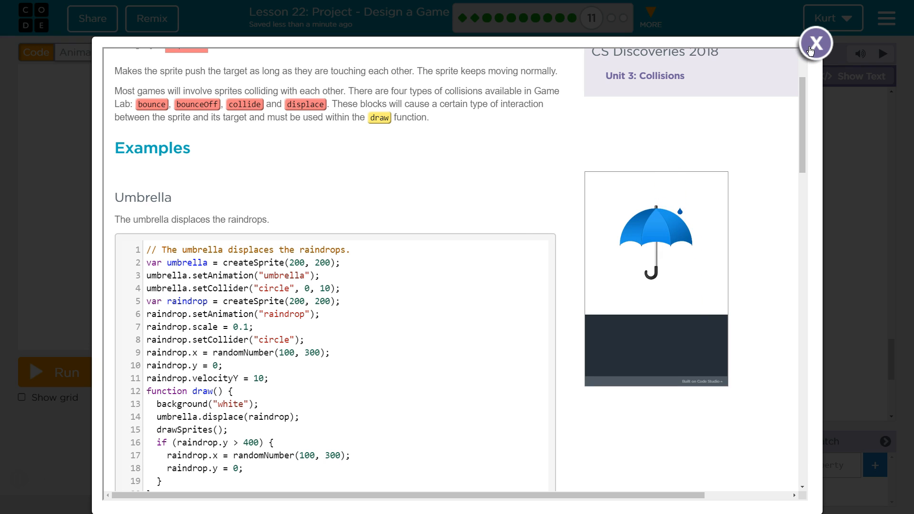
Close the docs and set obstacle.x = -15 inside the first obstacle check.
click(816, 43)
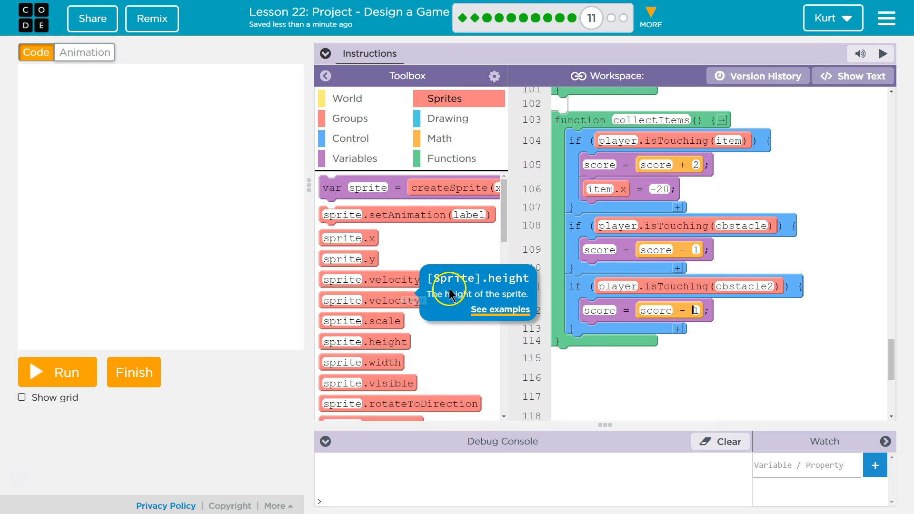
scroll(down, 3)
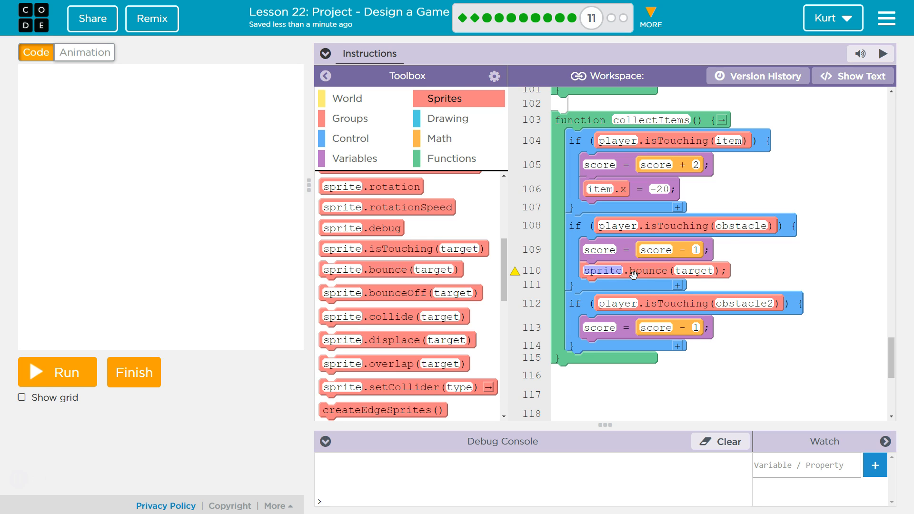
click(604, 269)
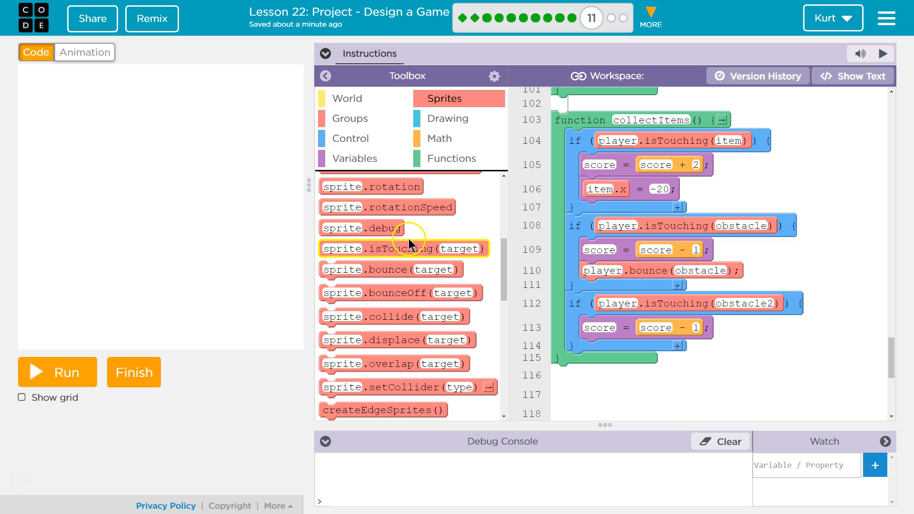
mouse_move(654, 274)
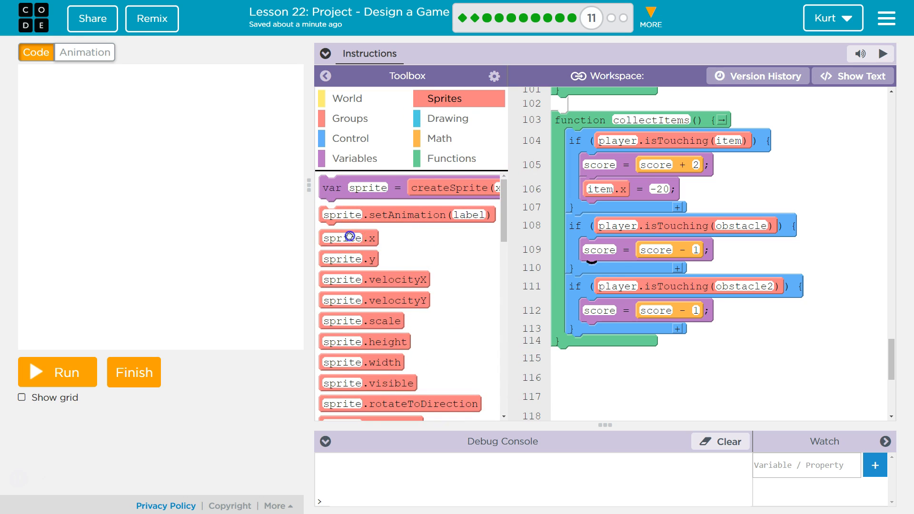
drag(349, 238, 612, 273)
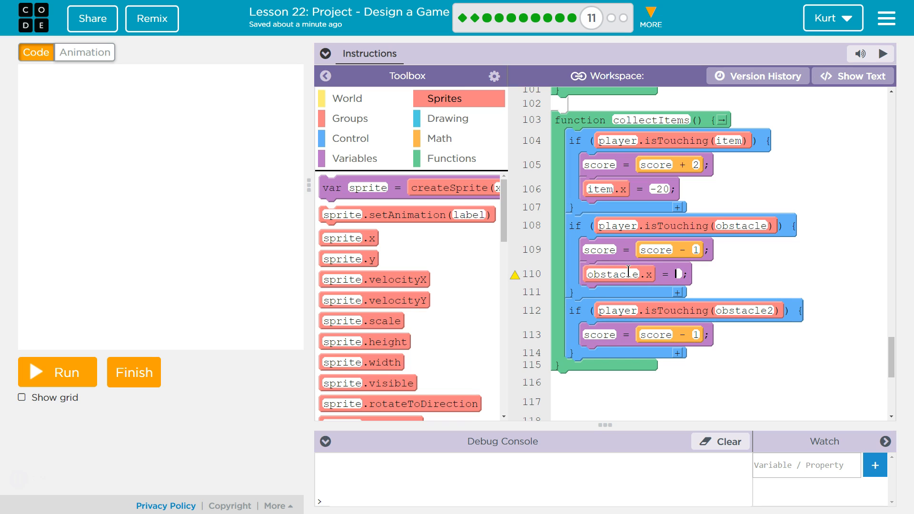
text(-15)
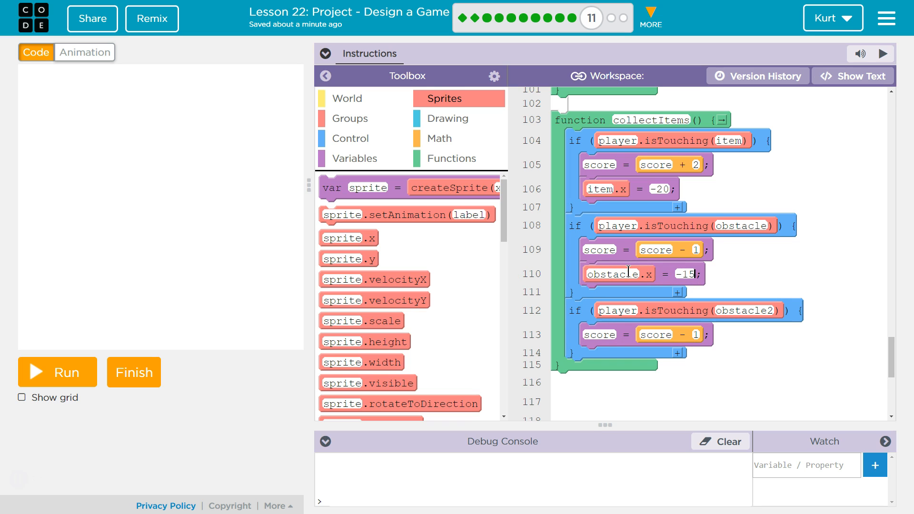
mouse_move(349, 238)
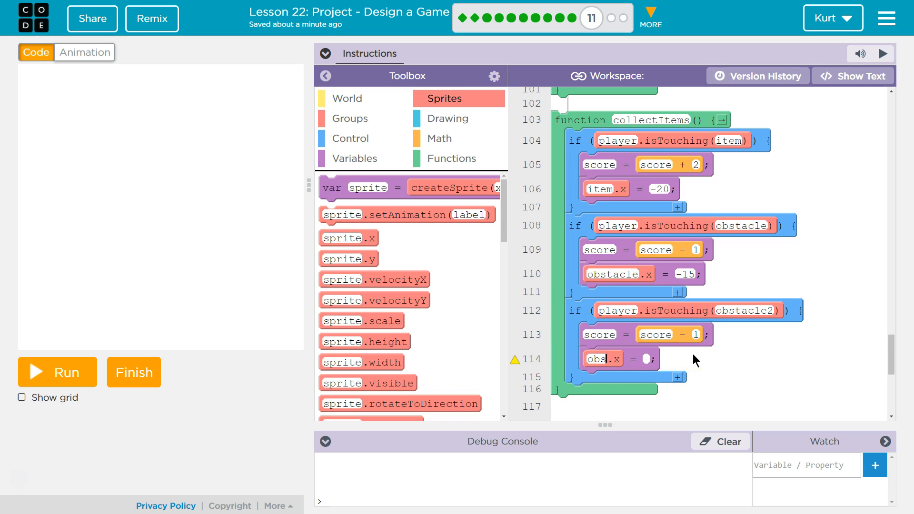
Set obstacle2.x = -15 inside the second obstacle check.
text(obstacle2)
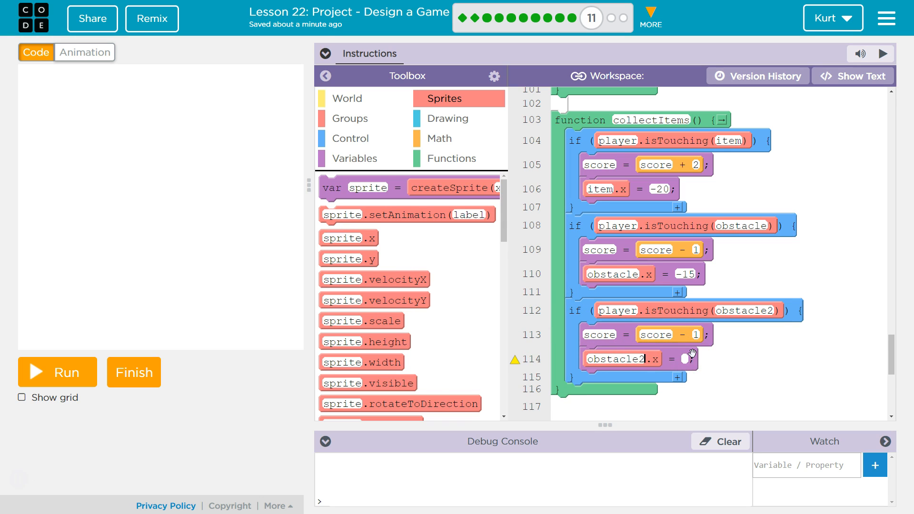
text(-15)
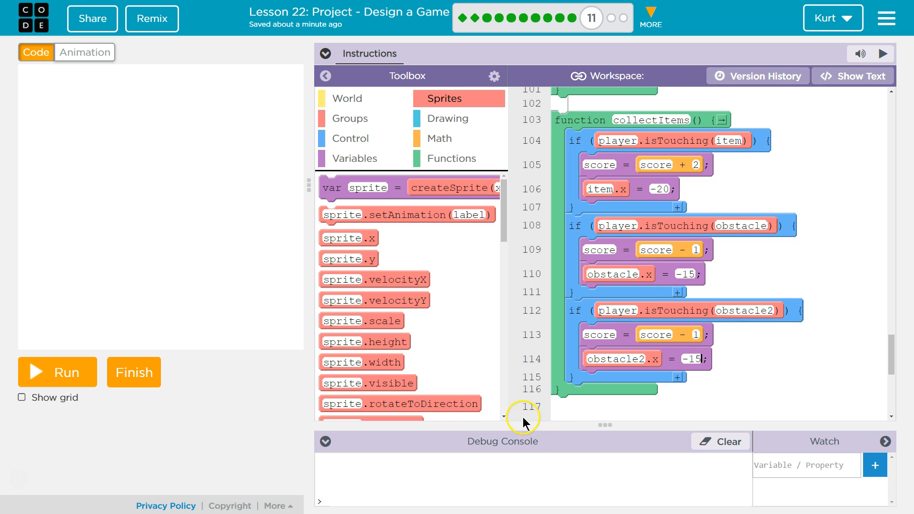
Move touched obstacles to x = -50 and run; the score only drops to -4.
click(56, 372)
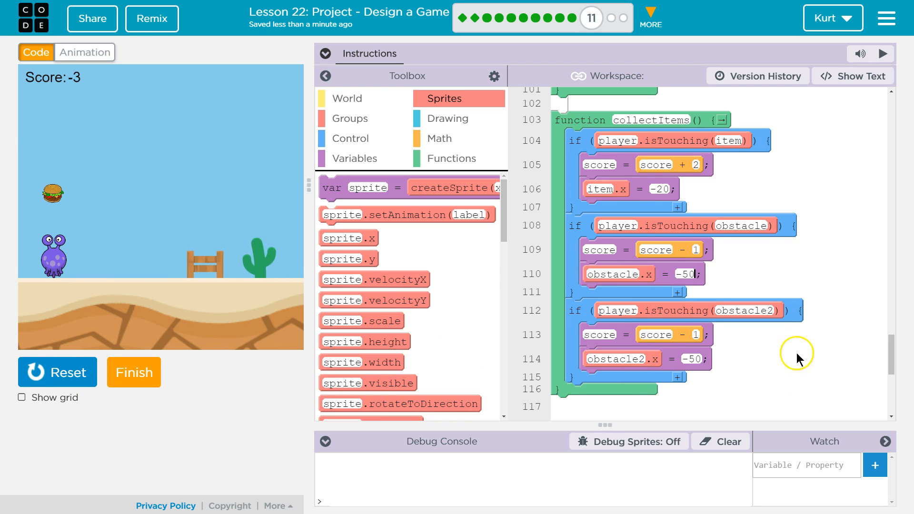
click(325, 53)
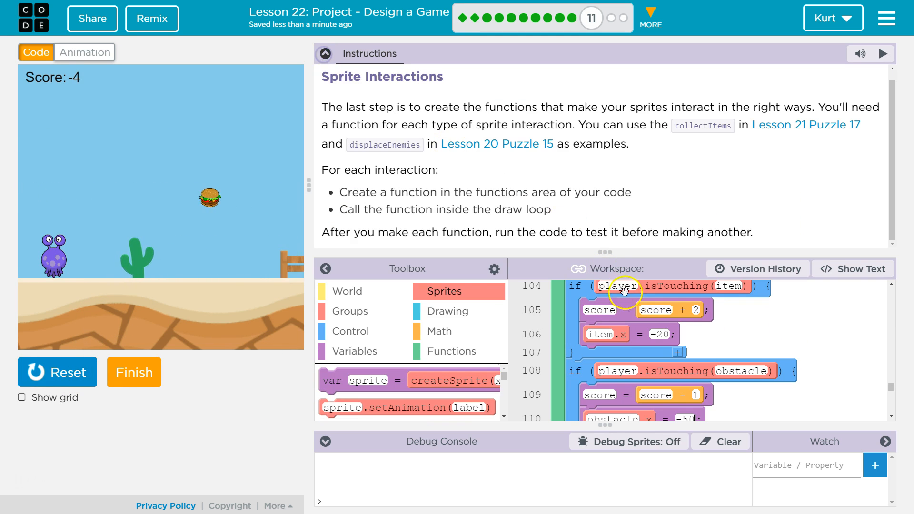